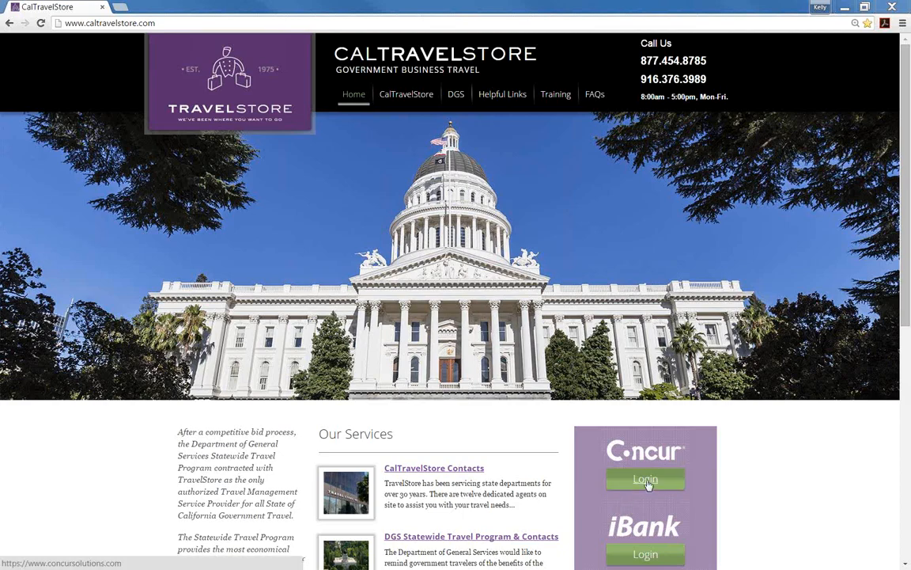
# Go from the CalTravelStore home page to the Concur sign-in page via the Login button
pyautogui.click(645, 480)
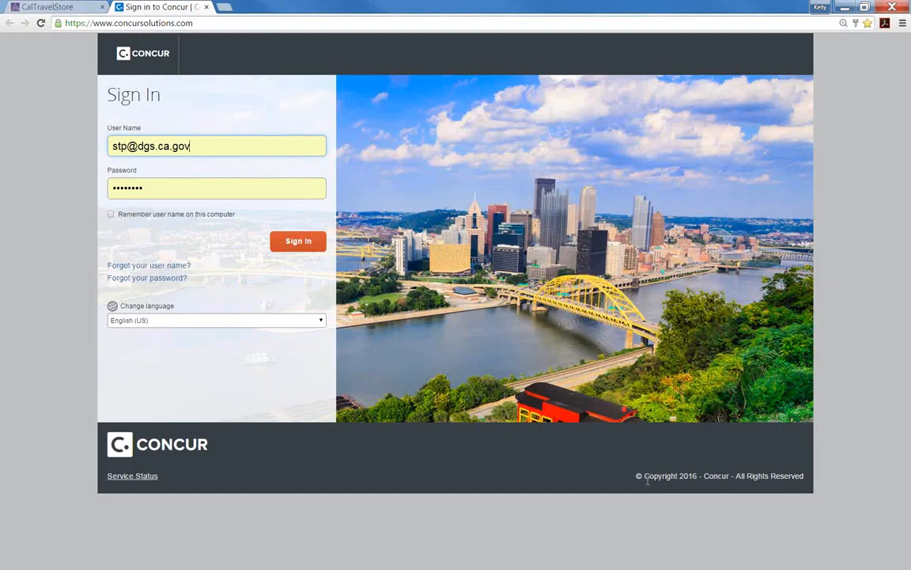
pyautogui.moveTo(647, 484)
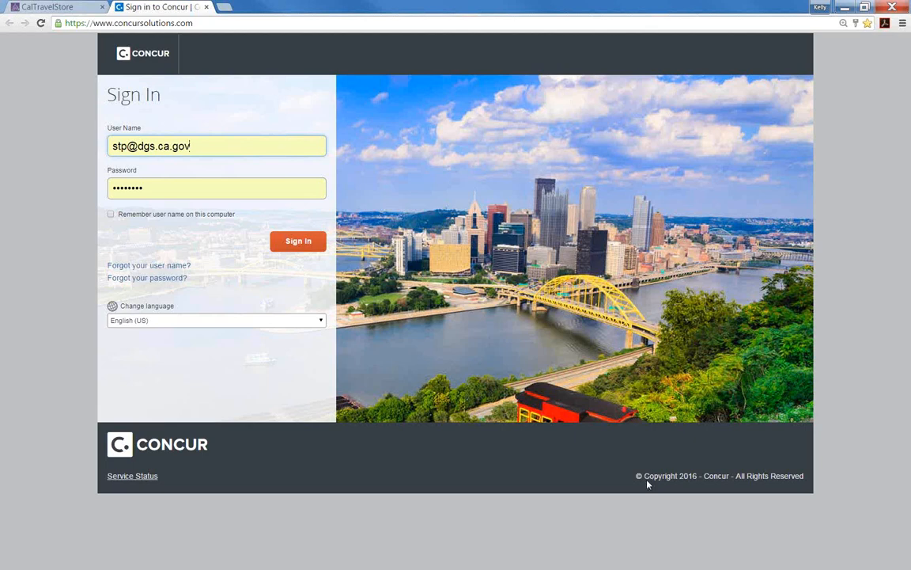
pyautogui.moveTo(645, 494)
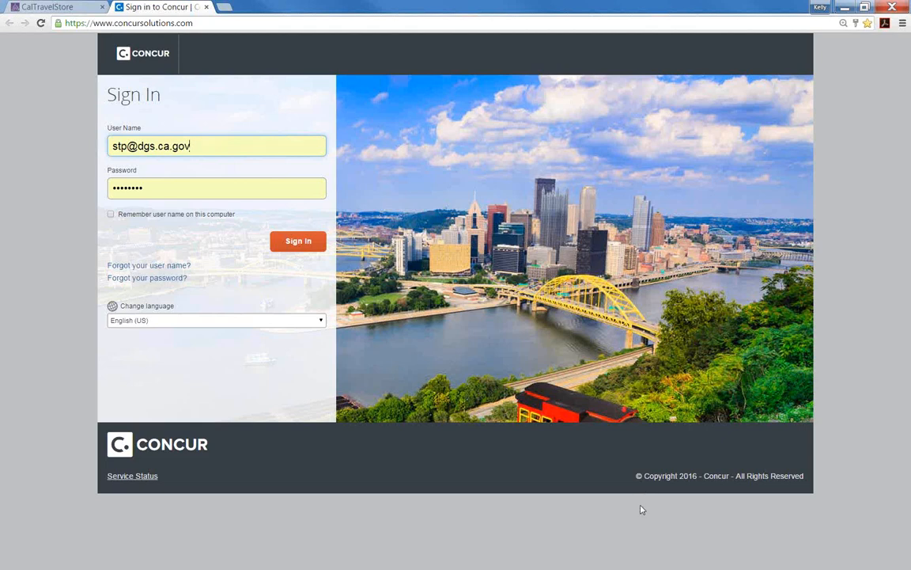
pyautogui.moveTo(332, 316)
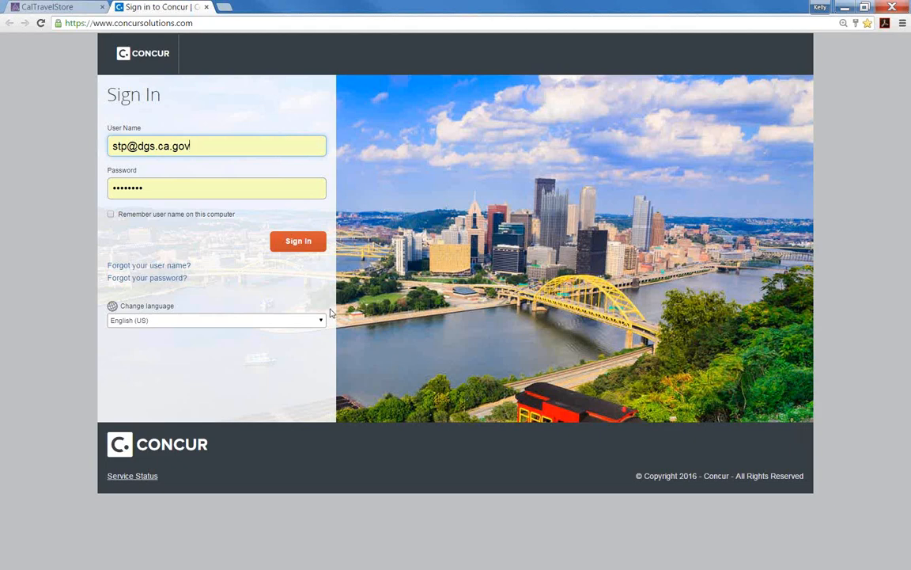
# Sign in to Concur with the pre-filled credentials and land on the home page
pyautogui.click(298, 240)
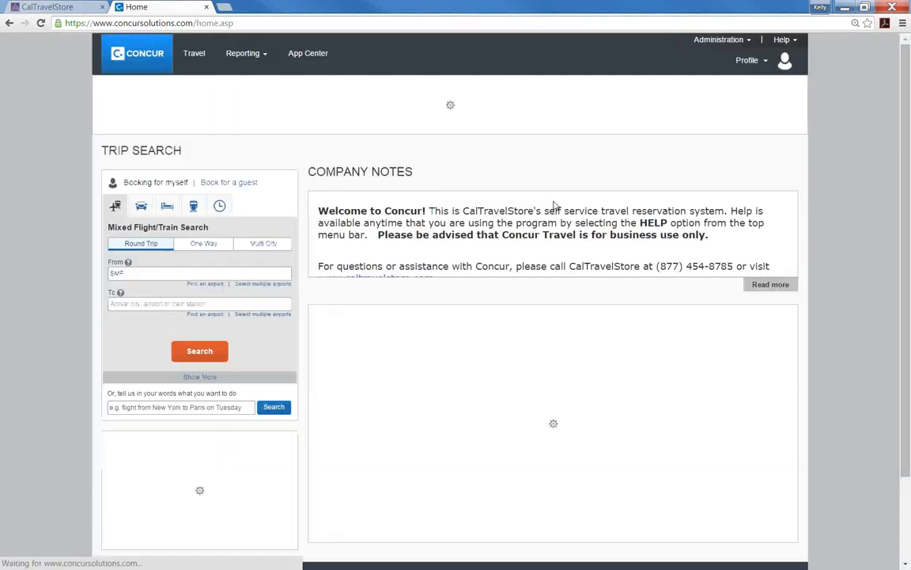
# Reach Profile Options through the Profile menu's Profile Settings entry
pyautogui.click(746, 60)
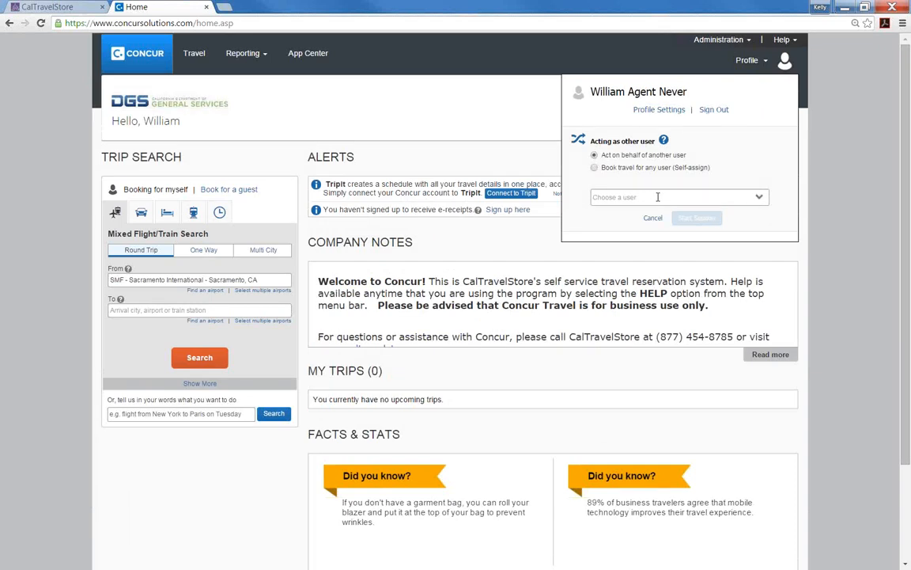
pyautogui.moveTo(756, 194)
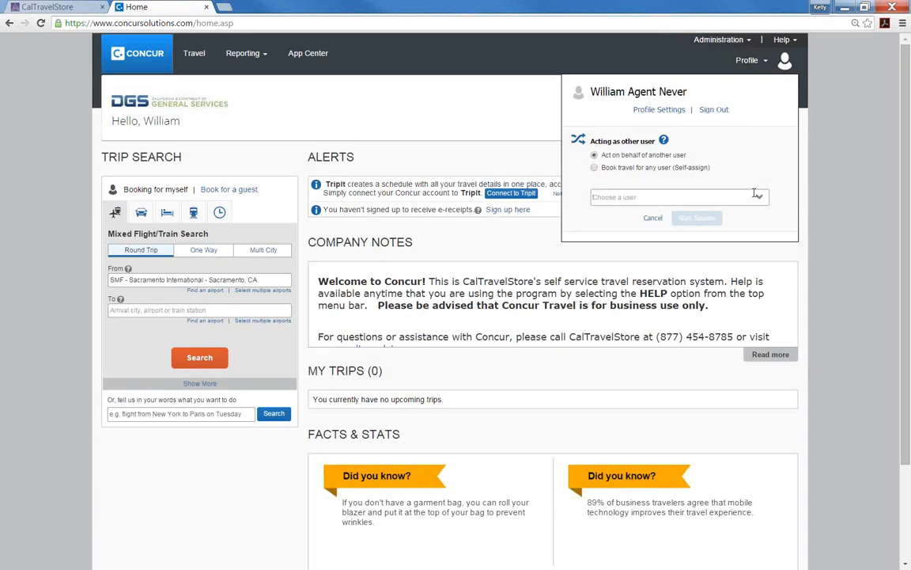
pyautogui.click(672, 196)
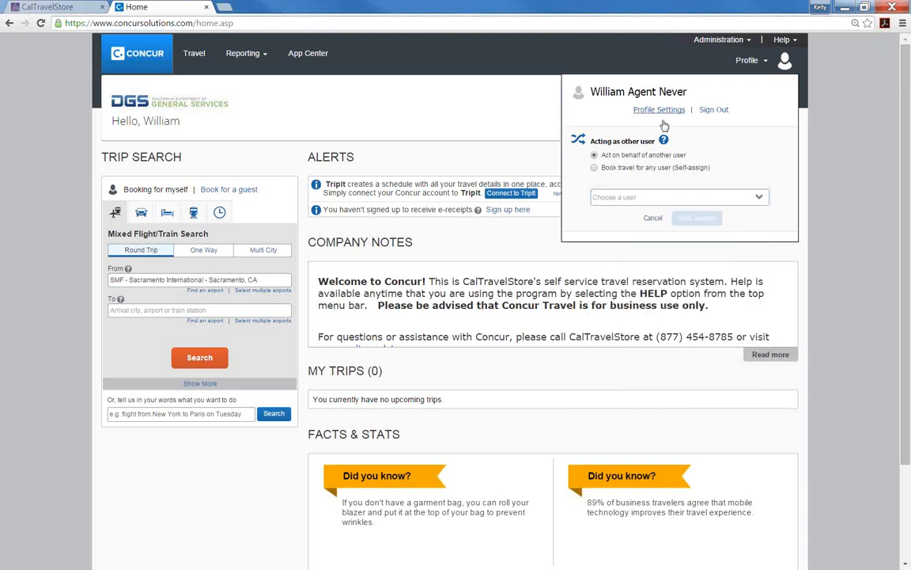
pyautogui.click(658, 109)
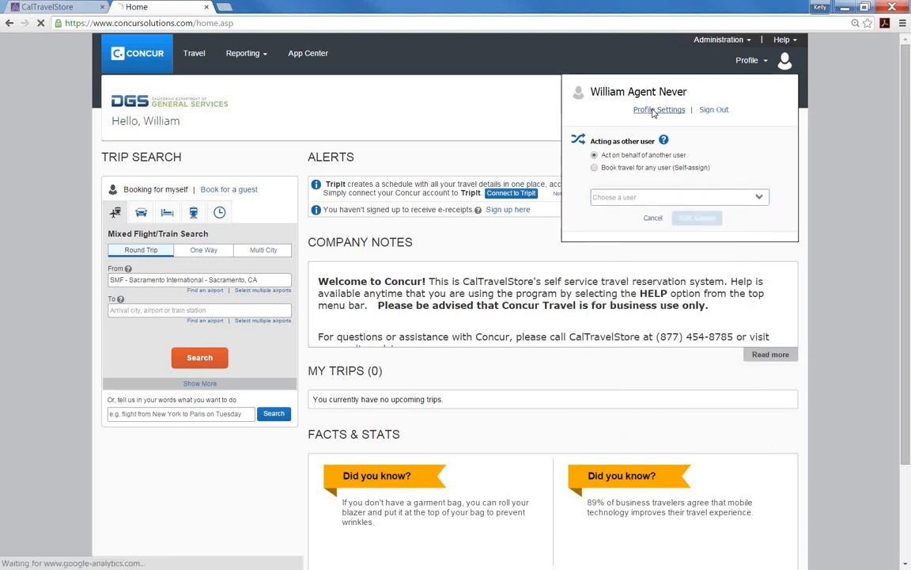
pyautogui.click(658, 109)
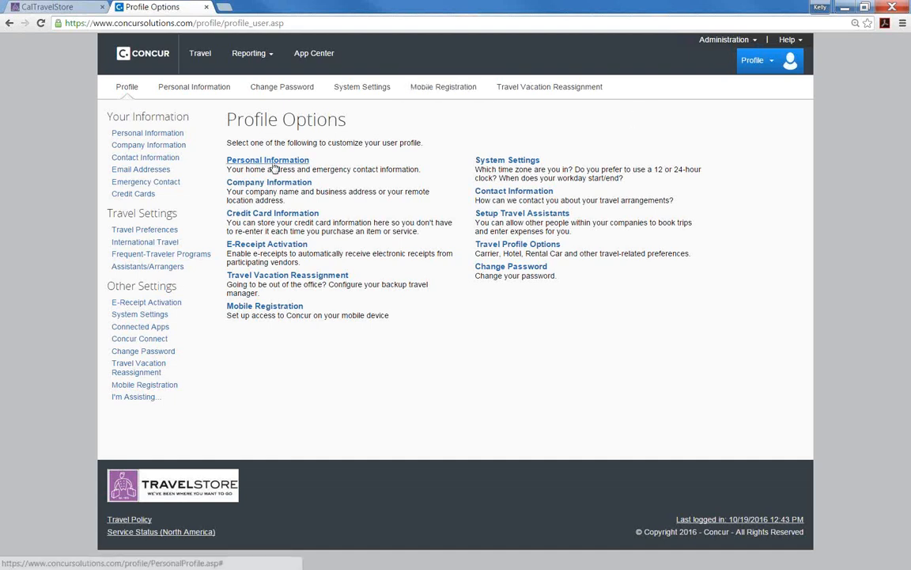
# Go into the Personal Information page showing name, company and work address fields
pyautogui.click(267, 160)
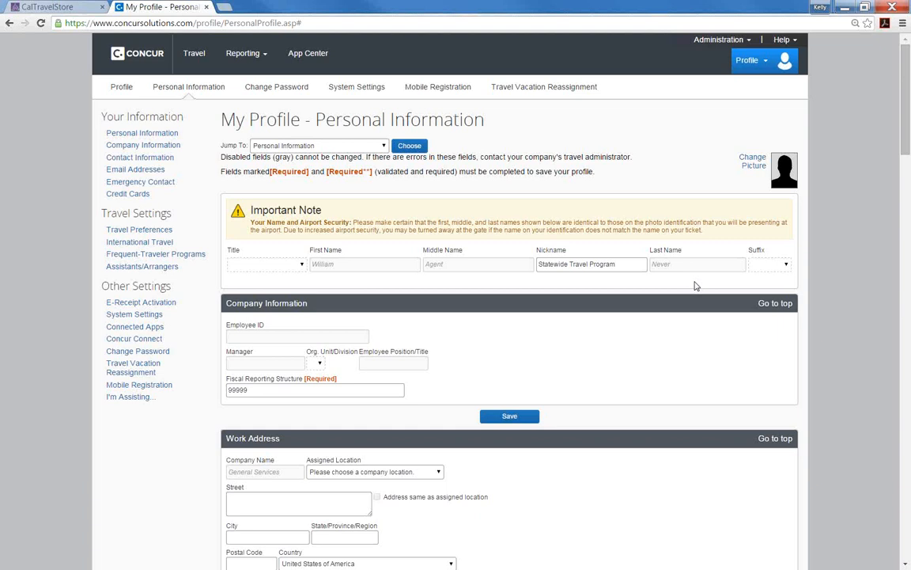
pyautogui.moveTo(439, 277)
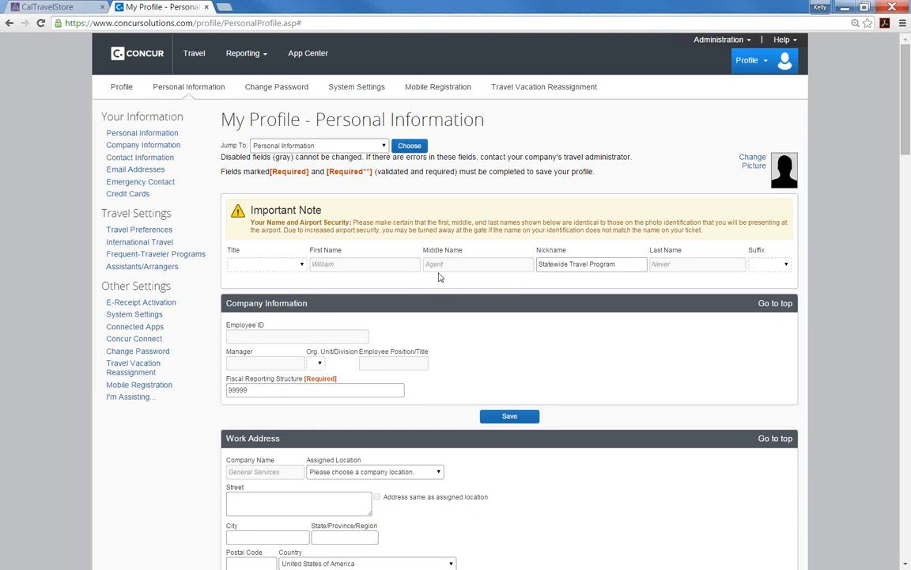
pyautogui.moveTo(905, 563)
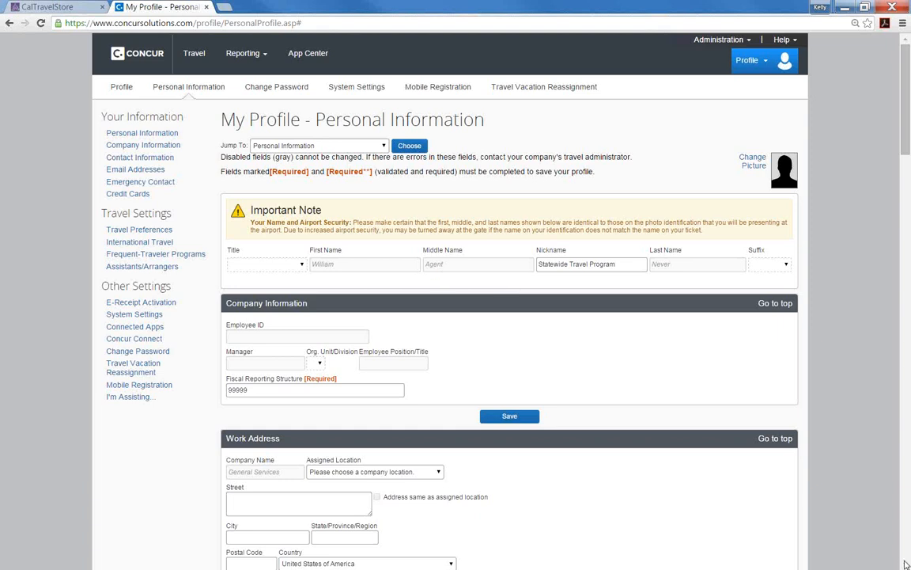
pyautogui.scroll(-3)
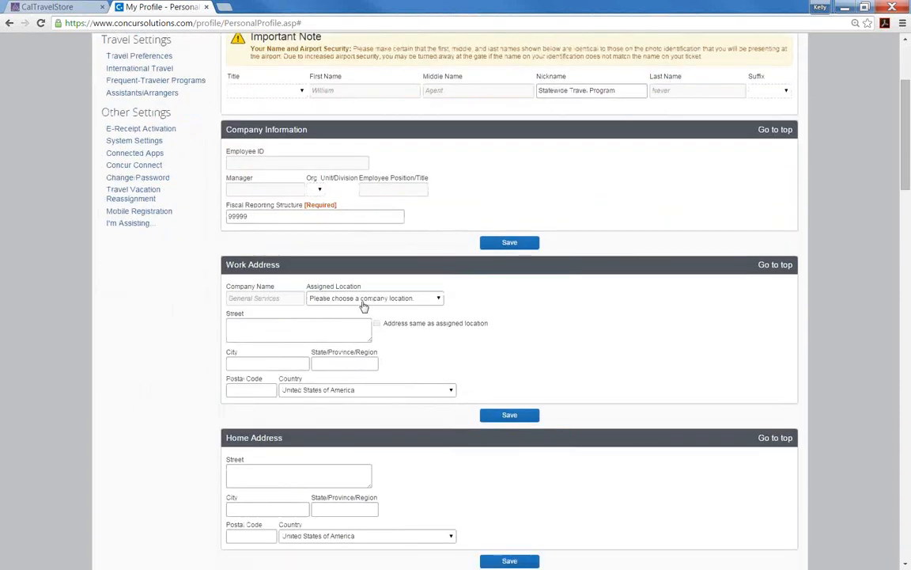
pyautogui.moveTo(335, 183)
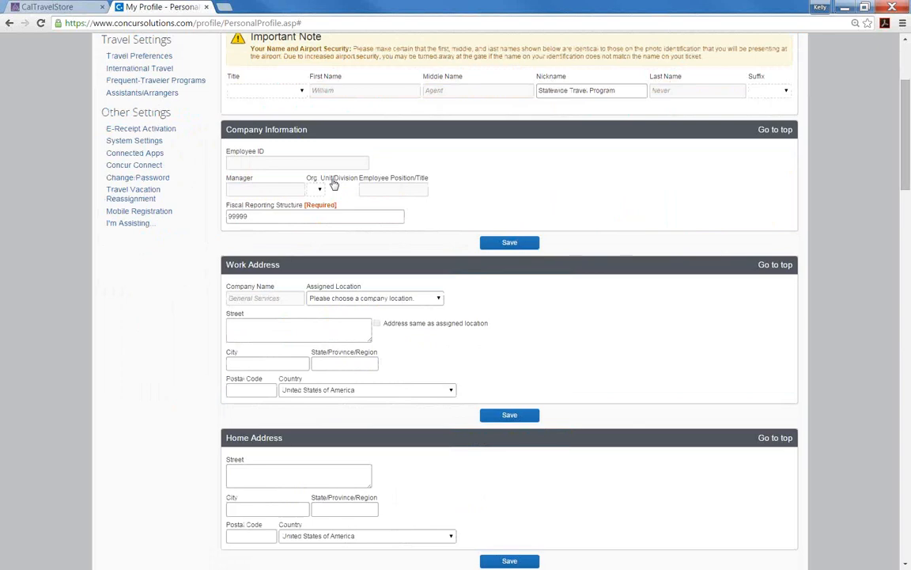
pyautogui.scroll(-3)
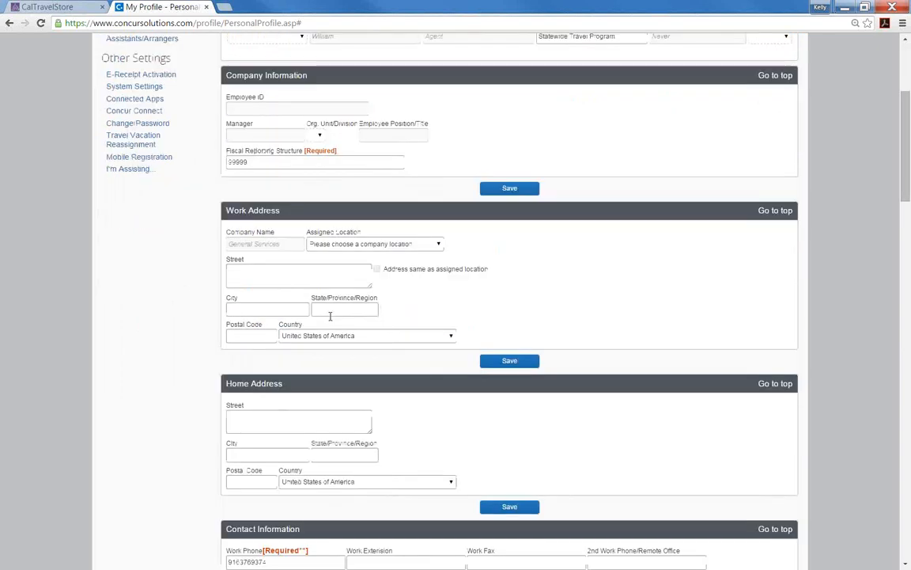
pyautogui.scroll(-3)
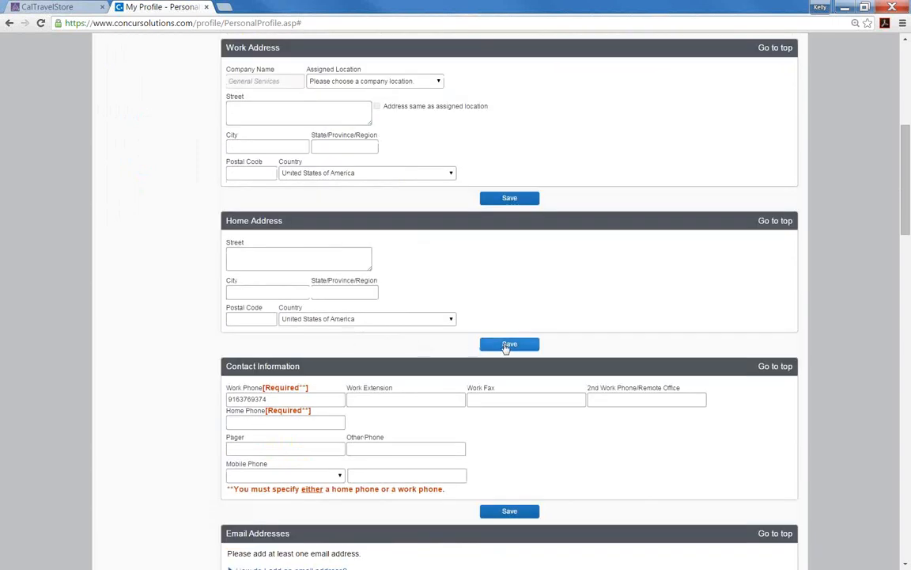
pyautogui.moveTo(513, 428)
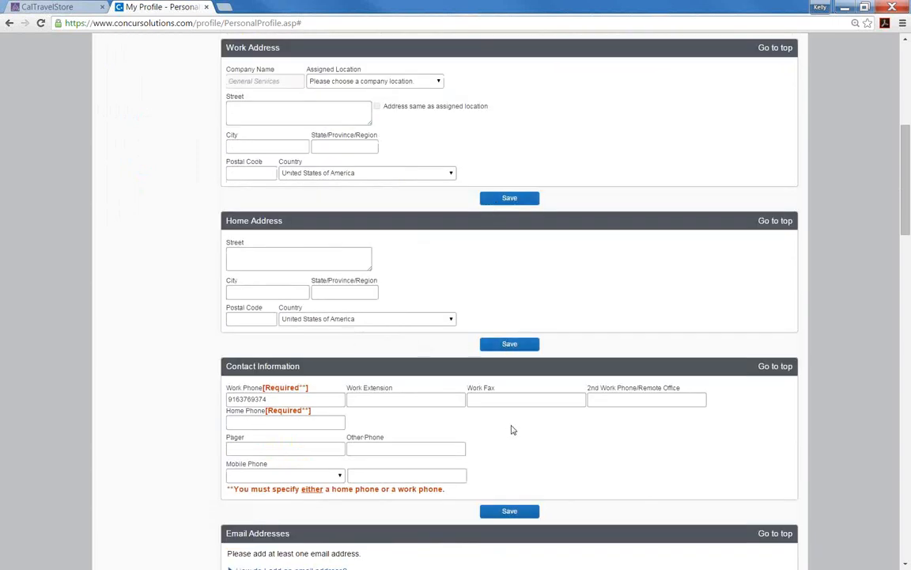
pyautogui.moveTo(376, 519)
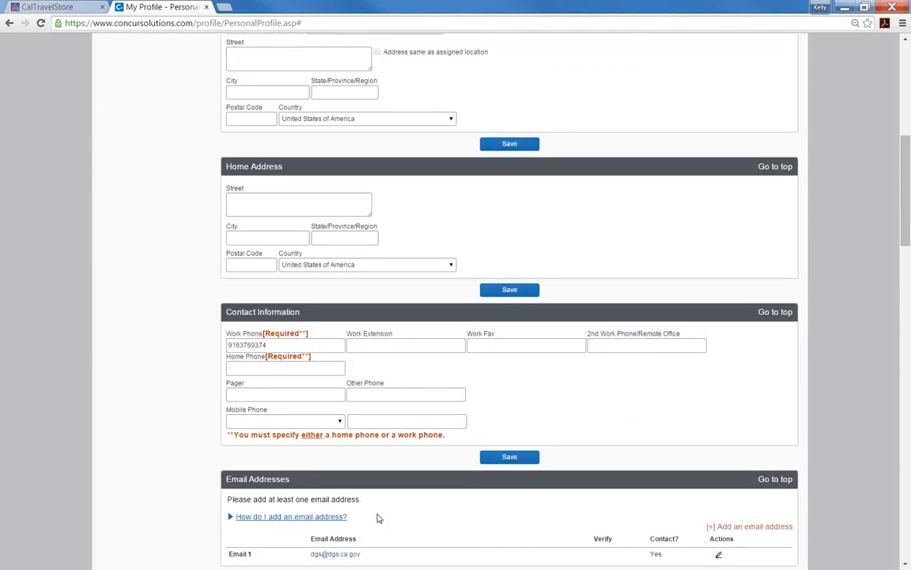
pyautogui.scroll(-3)
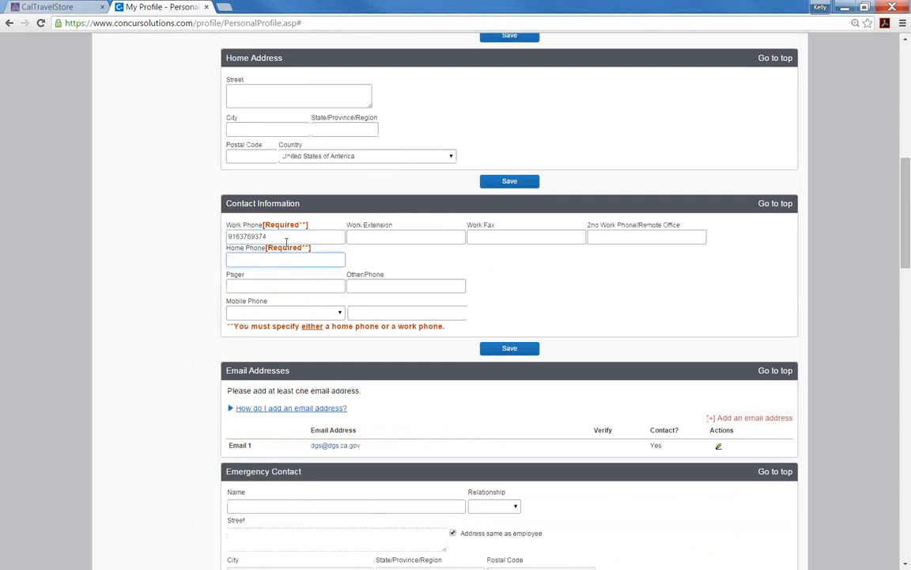
pyautogui.click(284, 260)
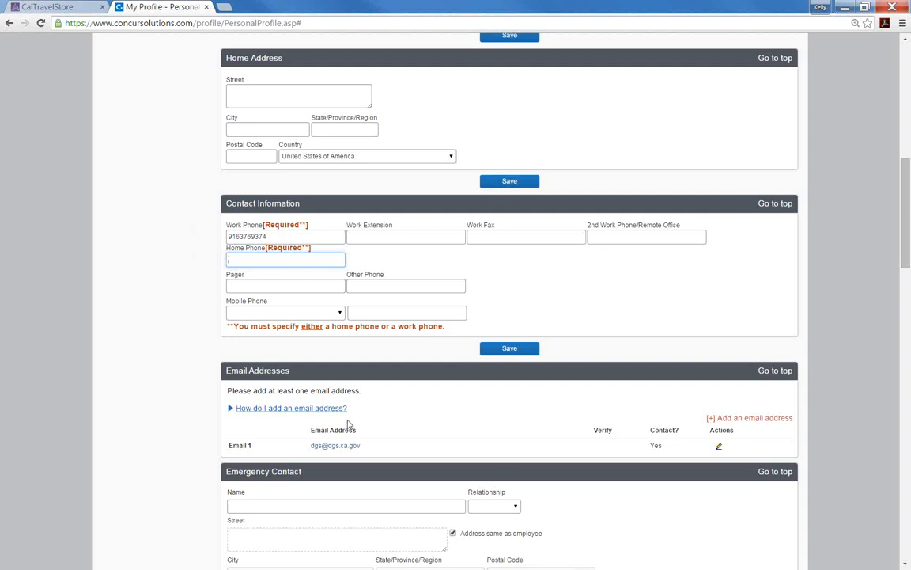
pyautogui.scroll(-3)
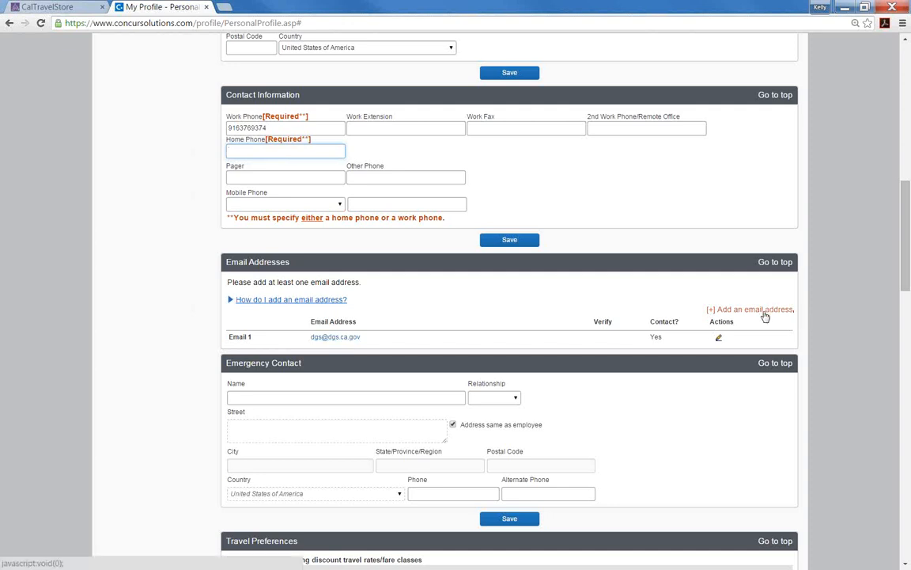
pyautogui.click(750, 309)
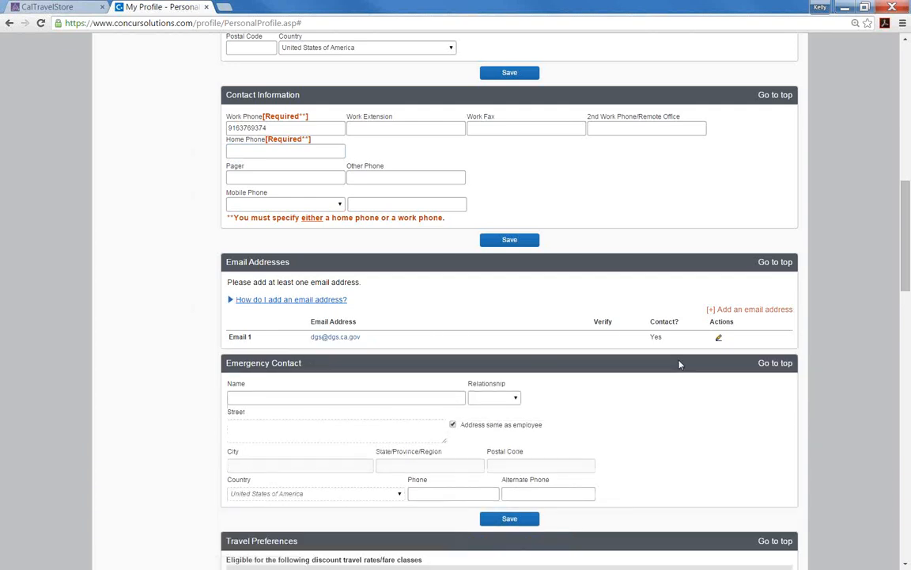
pyautogui.moveTo(683, 352)
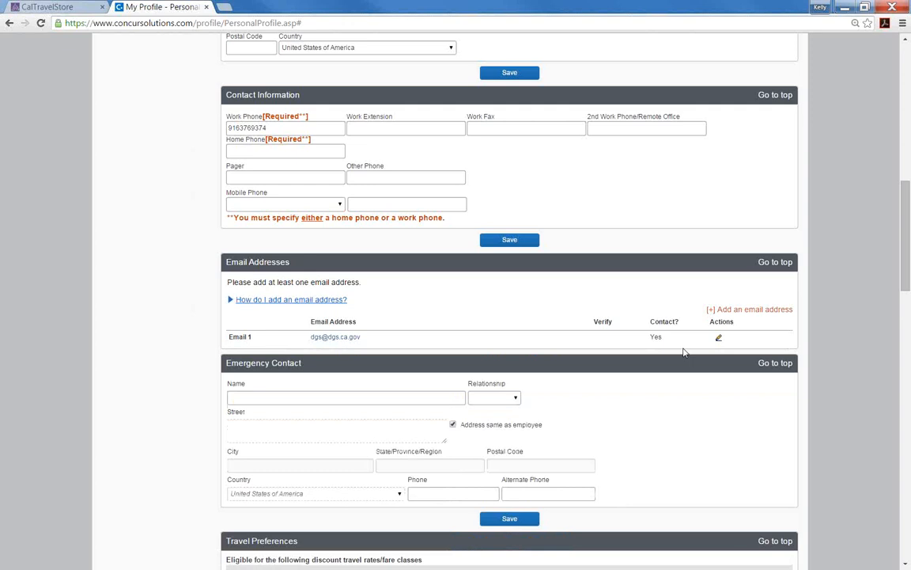
pyautogui.moveTo(685, 352)
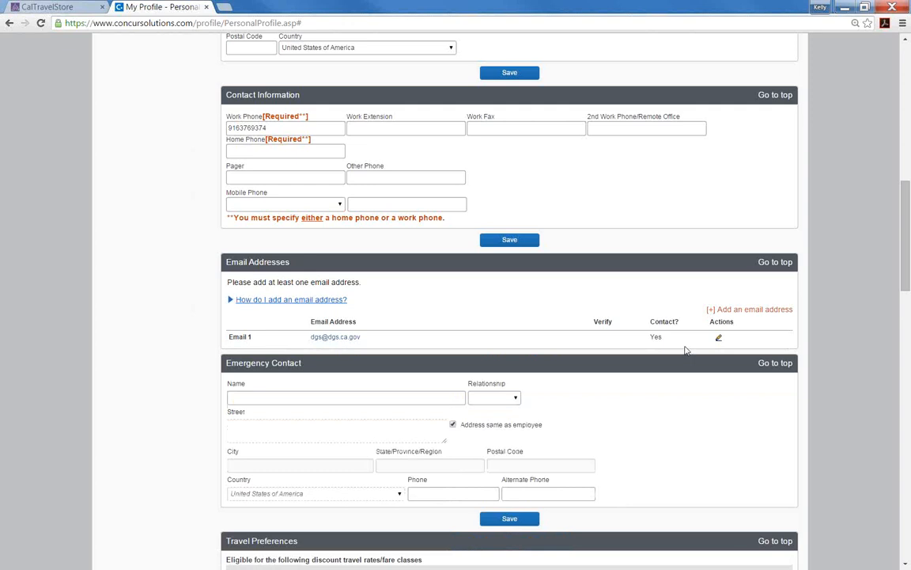
pyautogui.click(345, 397)
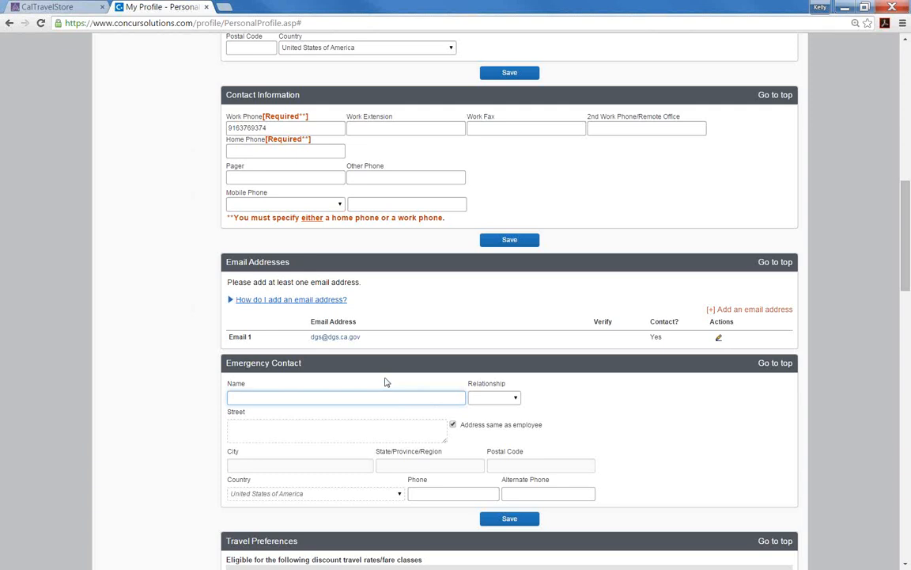
pyautogui.click(345, 397)
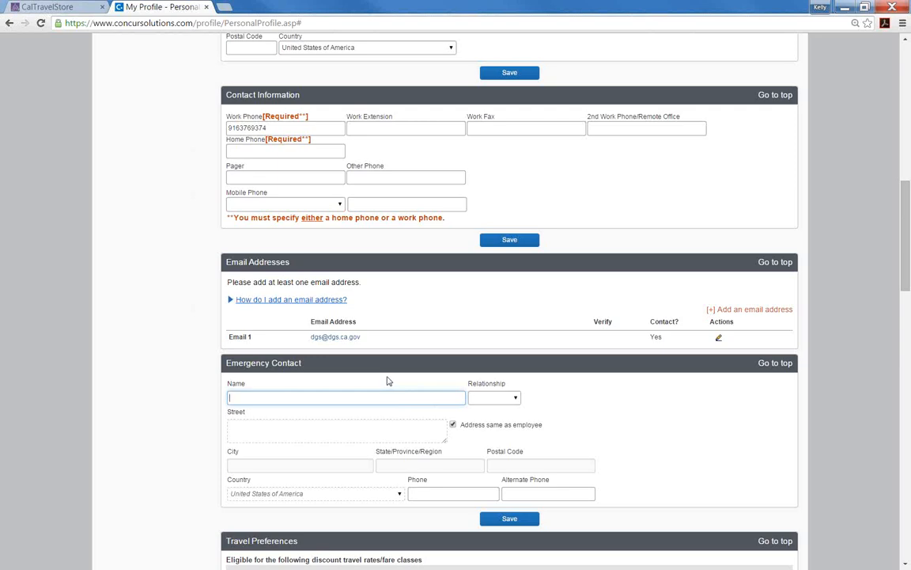
# Choose SMF - Sacramento International from the suggestions as the preferred departure airport
pyautogui.scroll(-3)
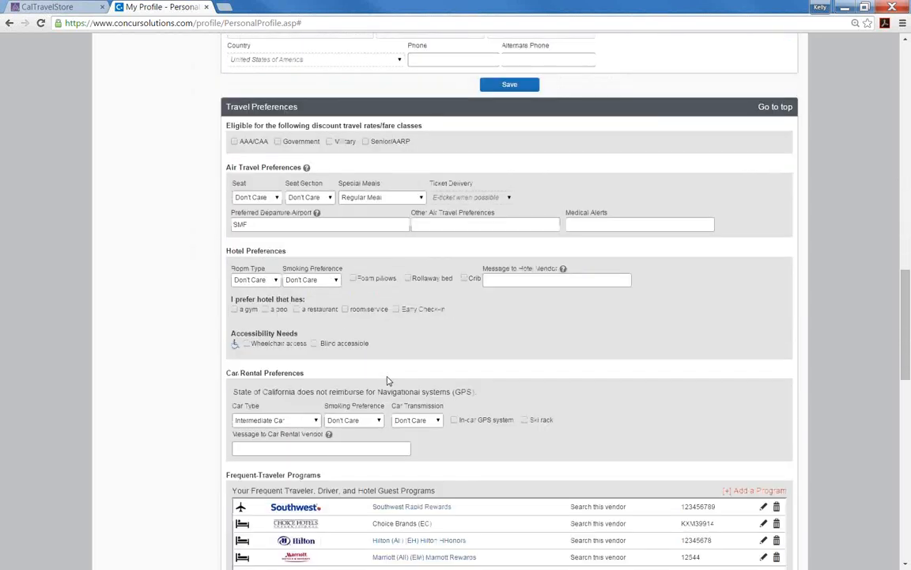
pyautogui.moveTo(241, 153)
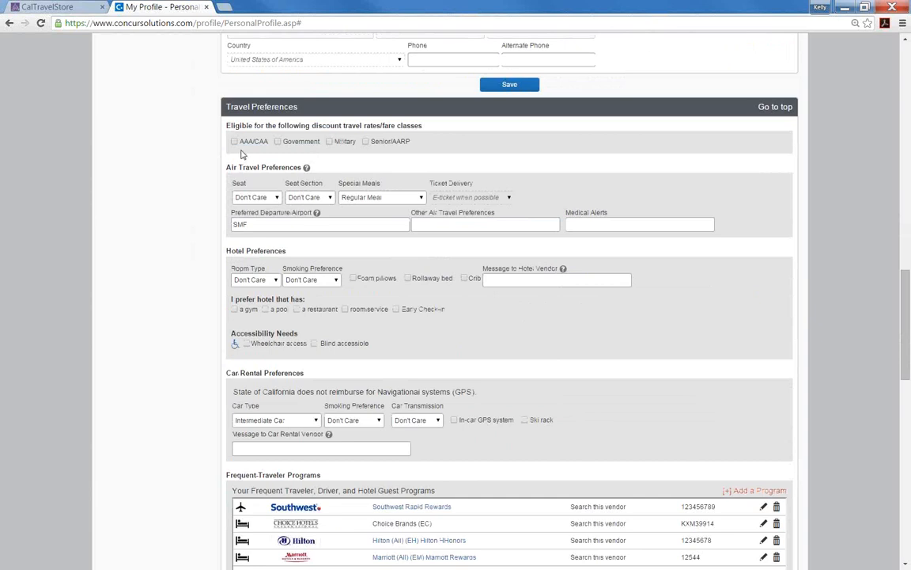
pyautogui.moveTo(240, 157)
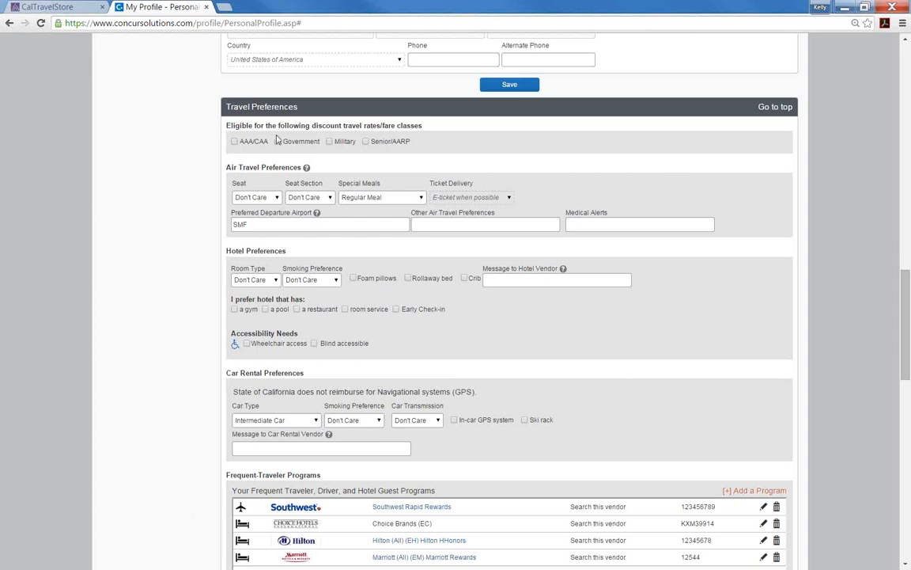
pyautogui.moveTo(284, 163)
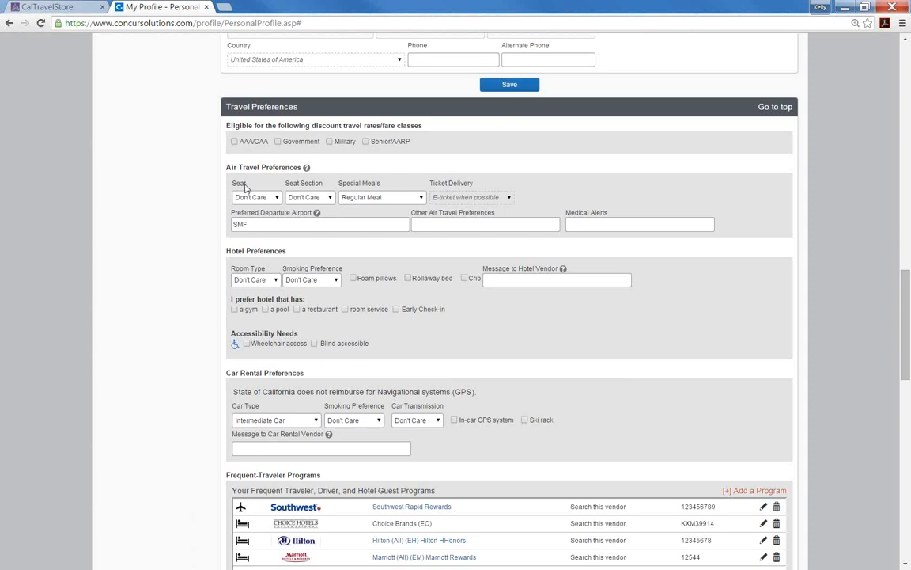
pyautogui.click(309, 197)
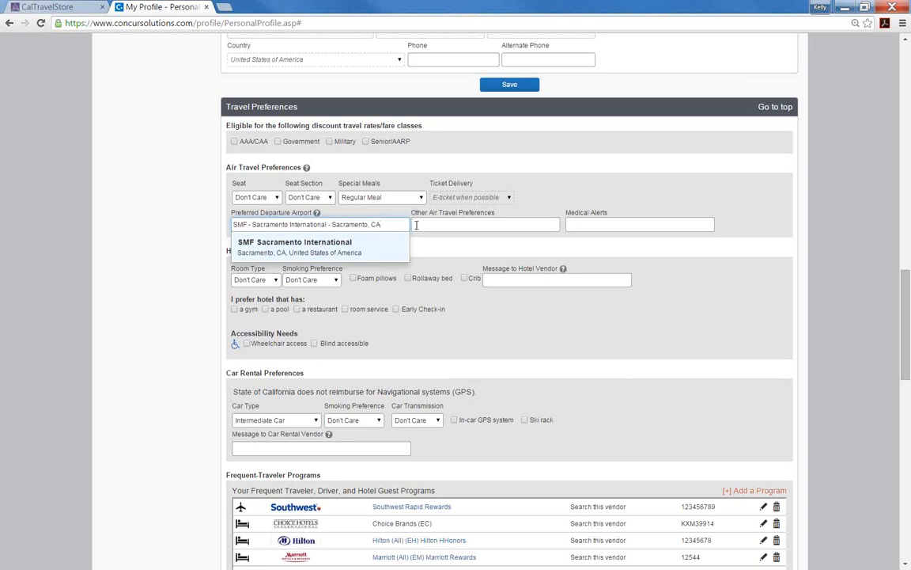
pyautogui.click(294, 240)
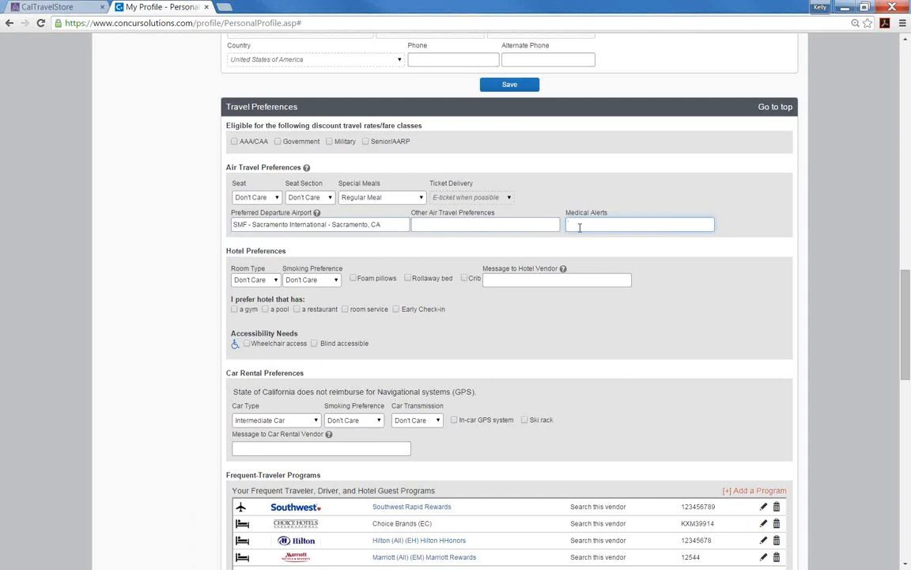
# Review room type Don't Care and car type Intermediate Car, leaving both unchanged
pyautogui.click(275, 279)
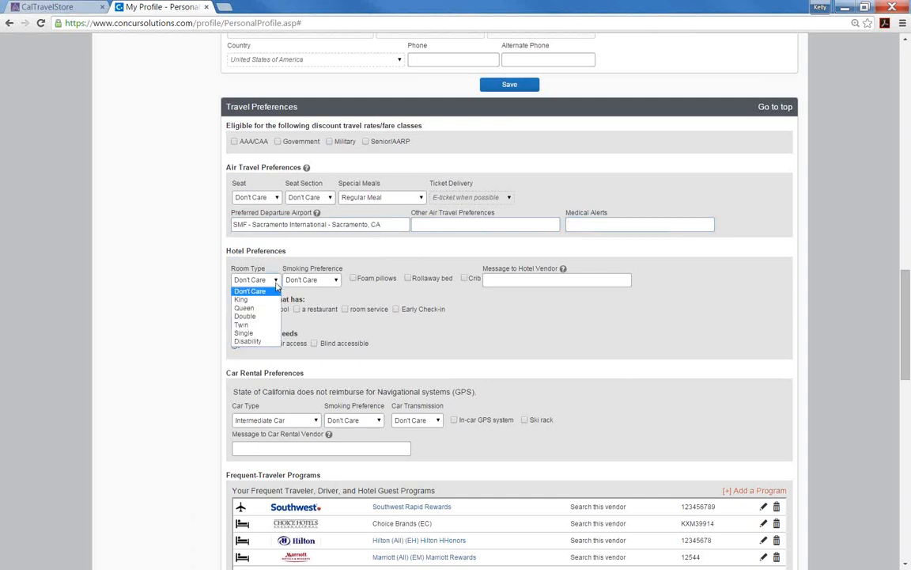
pyautogui.click(310, 278)
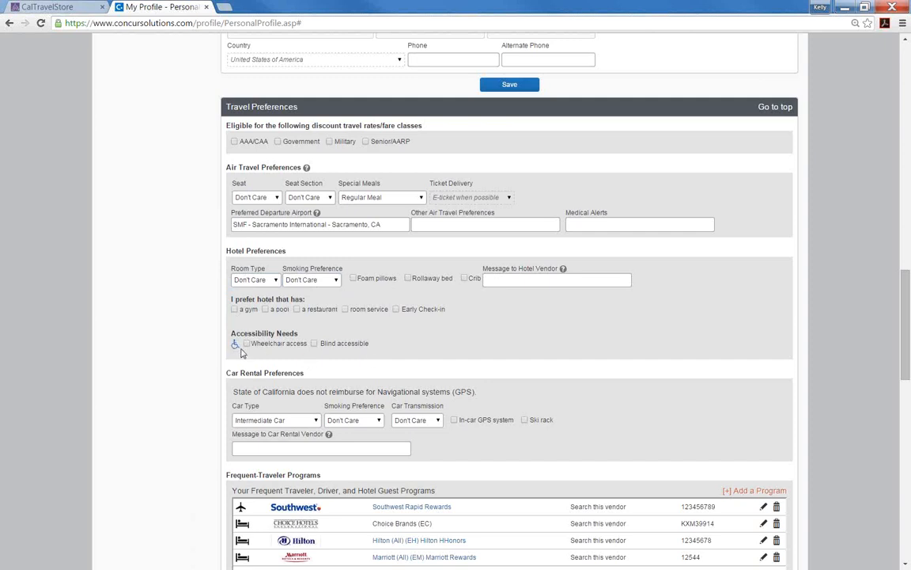
pyautogui.moveTo(250, 358)
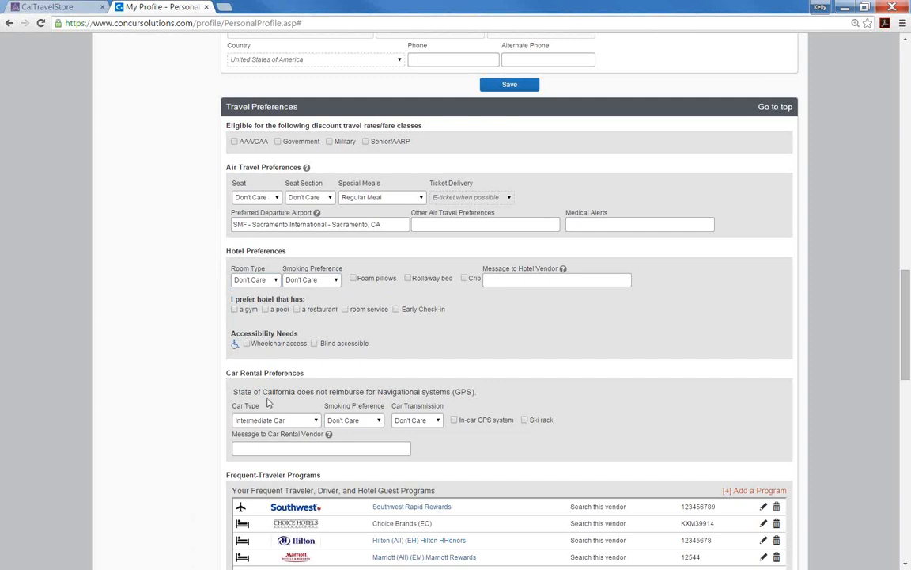
pyautogui.moveTo(318, 424)
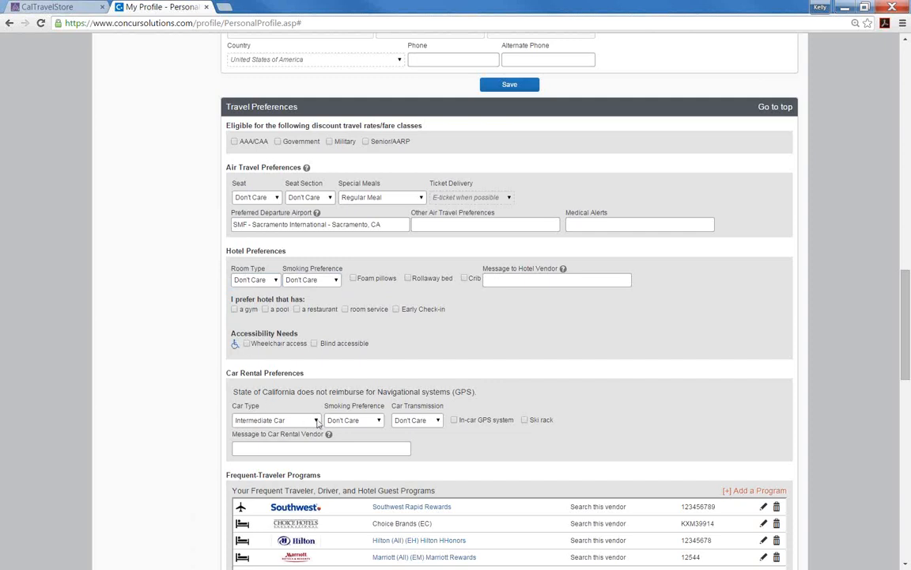
pyautogui.click(275, 421)
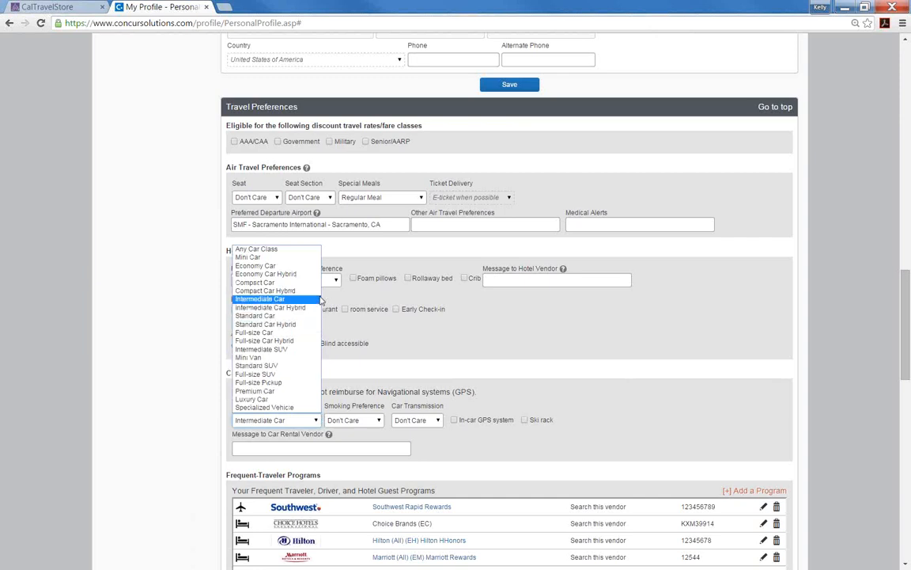
pyautogui.click(275, 297)
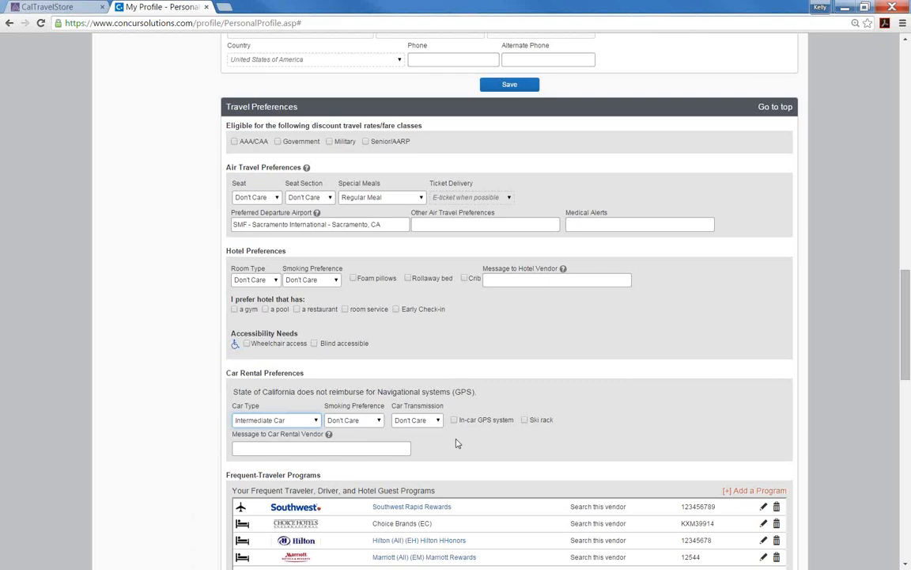
pyautogui.scroll(-3)
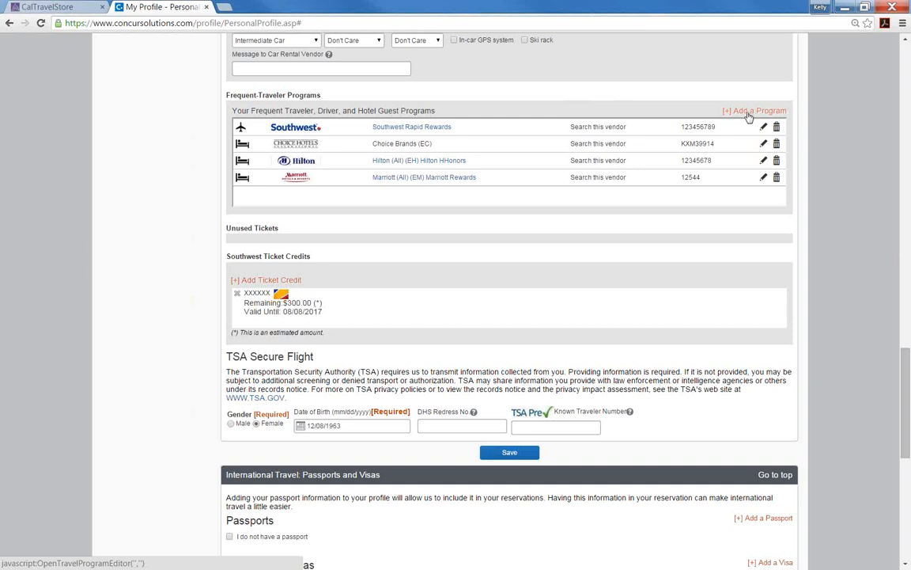
pyautogui.moveTo(750, 114)
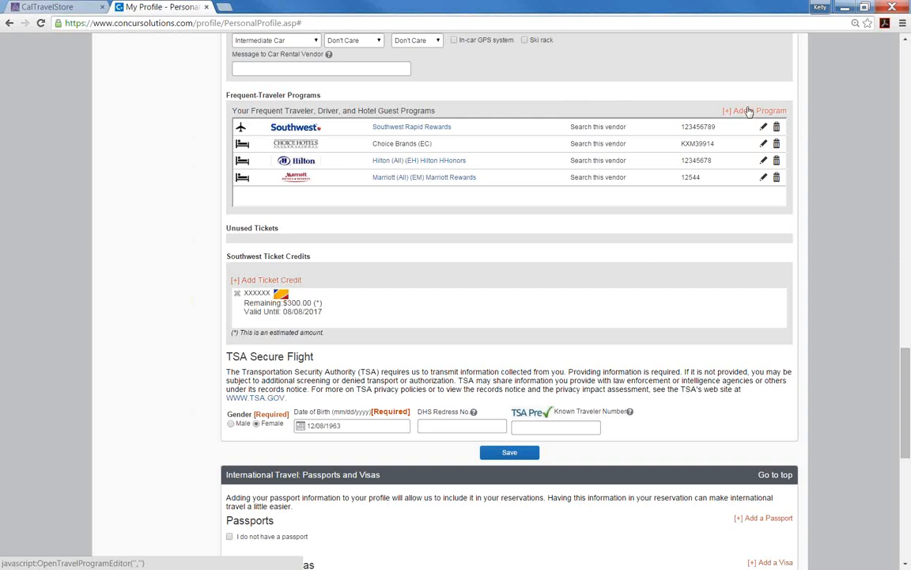
pyautogui.moveTo(750, 114)
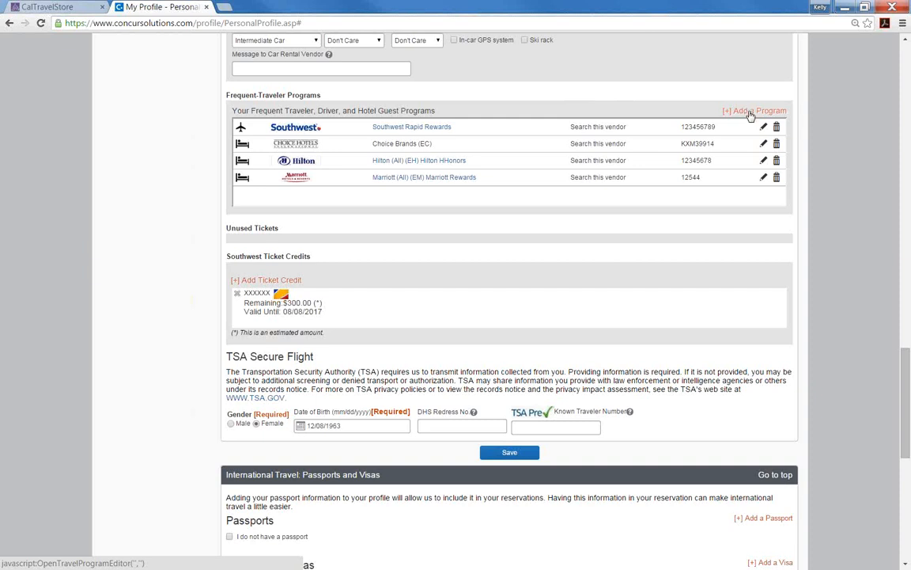
pyautogui.moveTo(750, 114)
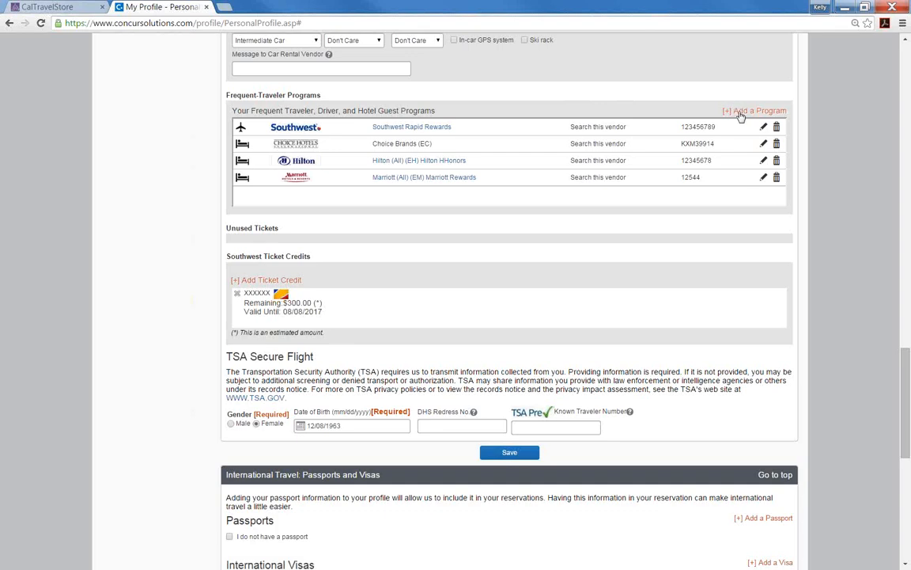
pyautogui.click(756, 111)
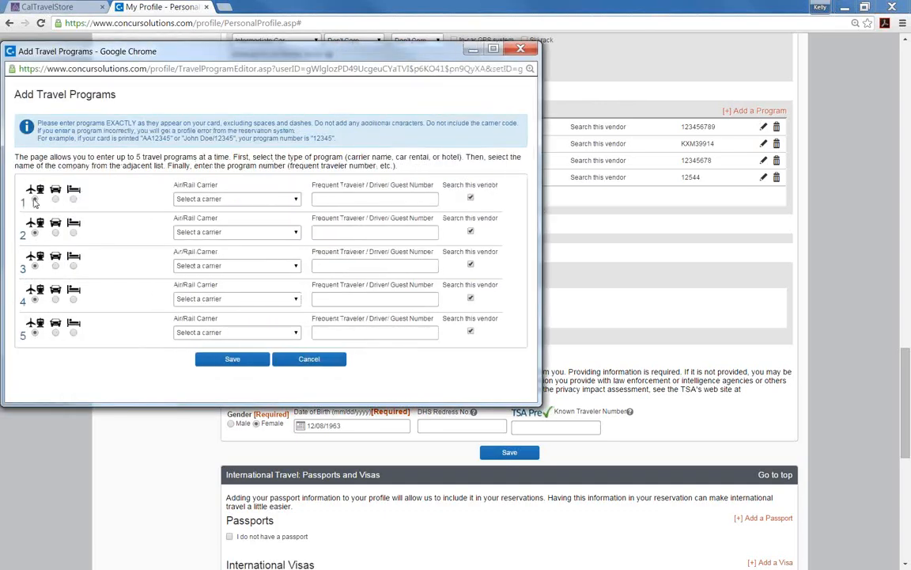
pyautogui.click(73, 190)
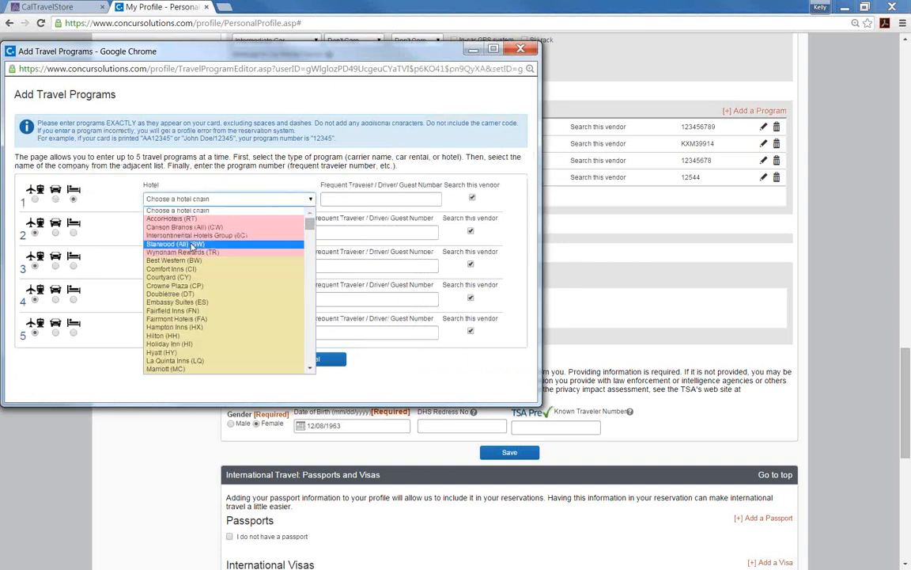
pyautogui.click(174, 244)
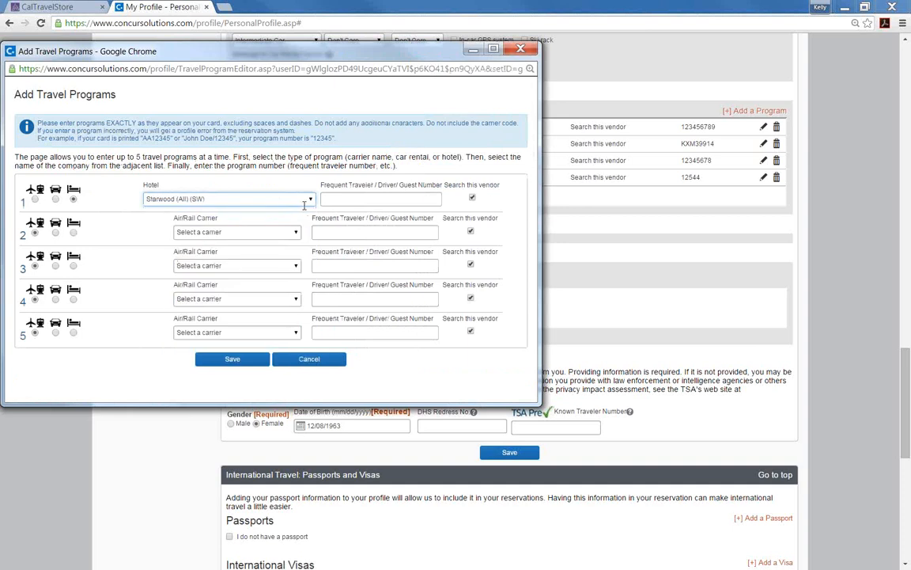
pyautogui.write('2589999')
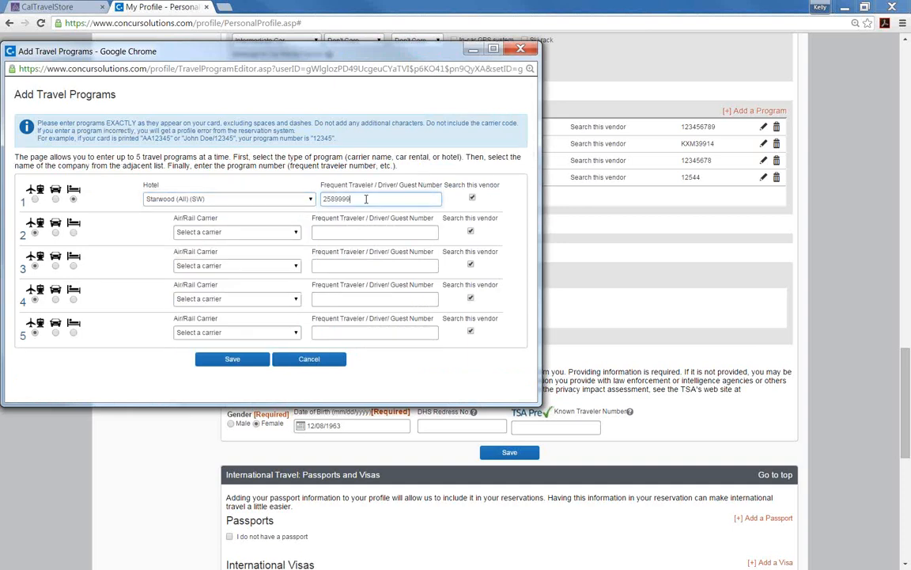
pyautogui.click(231, 357)
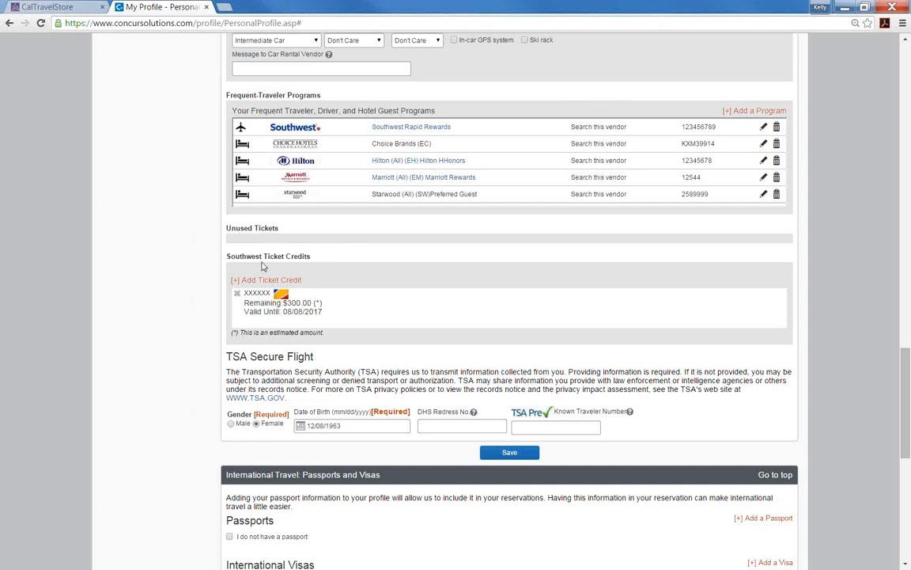
pyautogui.moveTo(263, 267)
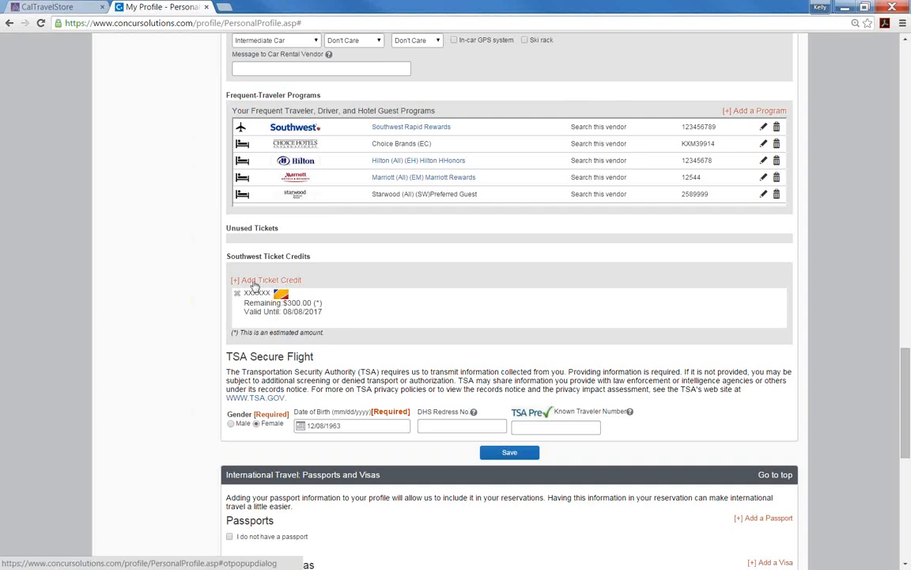
pyautogui.click(269, 278)
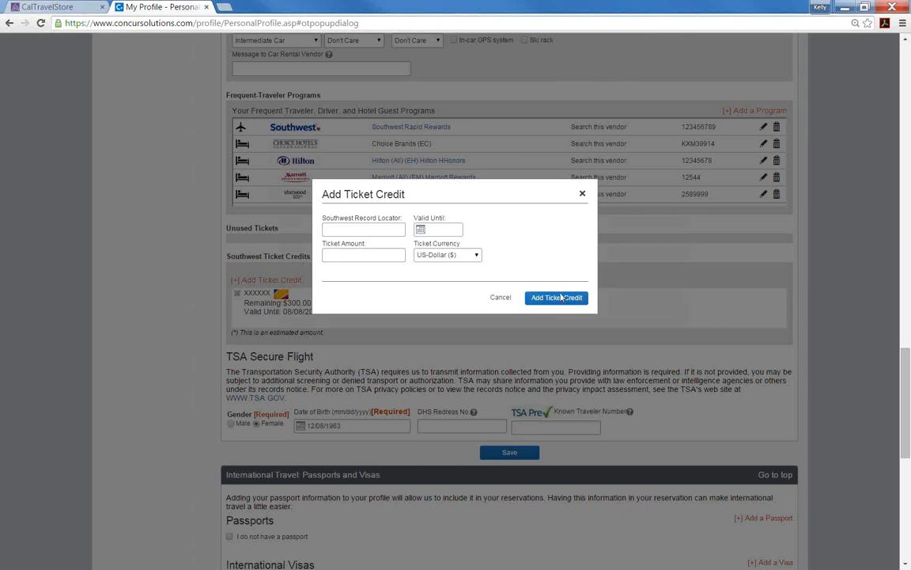
pyautogui.click(500, 297)
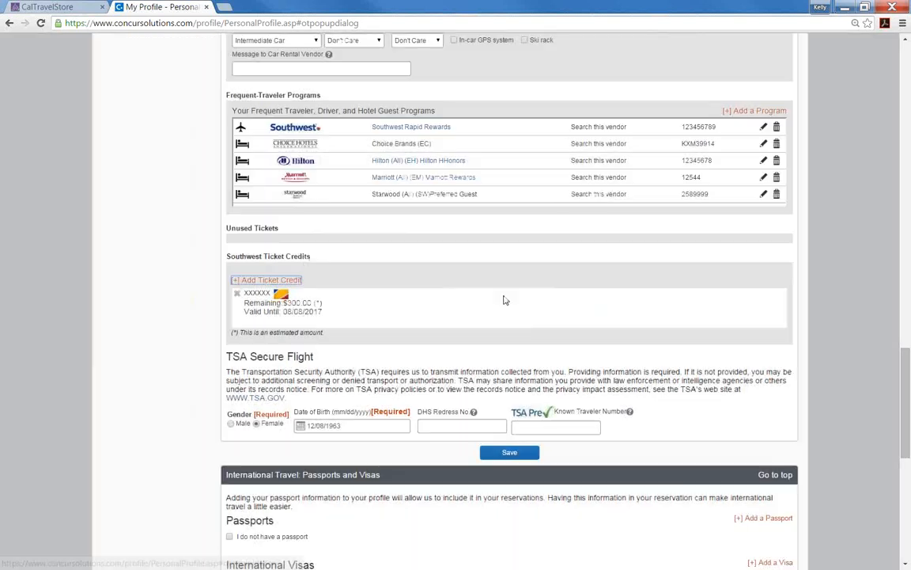
pyautogui.moveTo(399, 361)
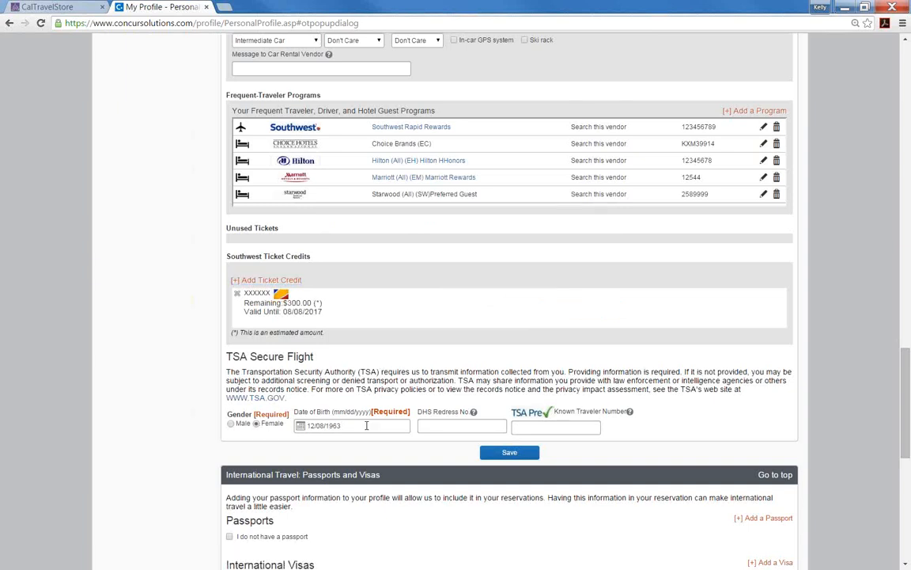
pyautogui.click(352, 424)
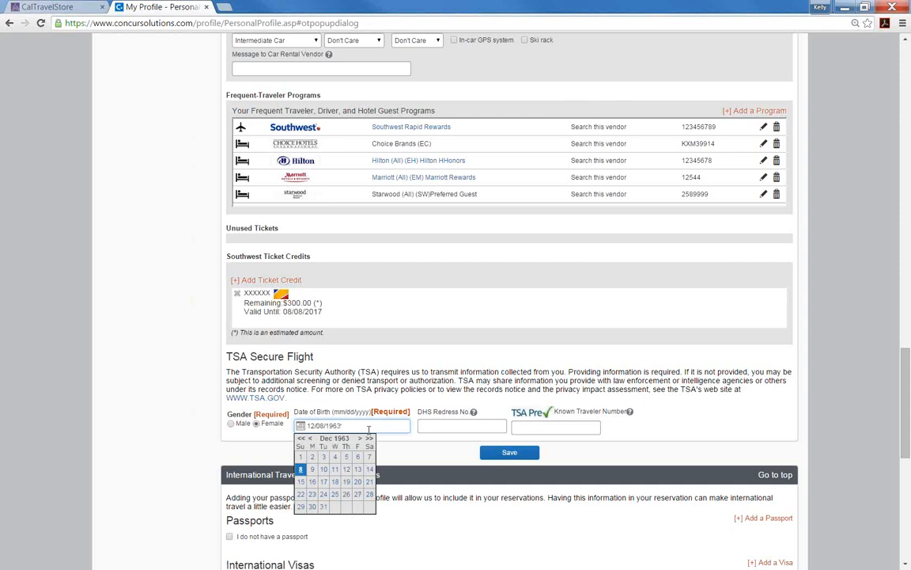
pyautogui.click(555, 426)
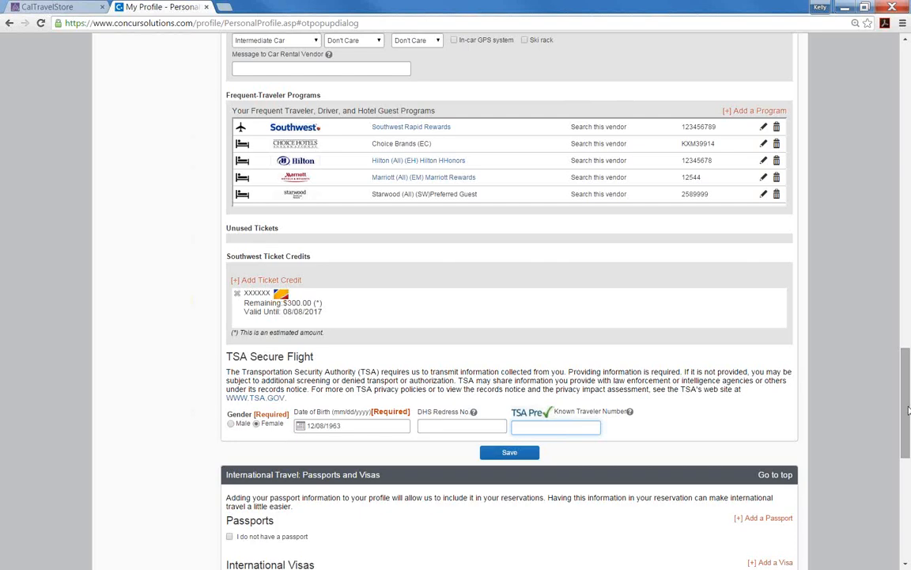
pyautogui.click(555, 427)
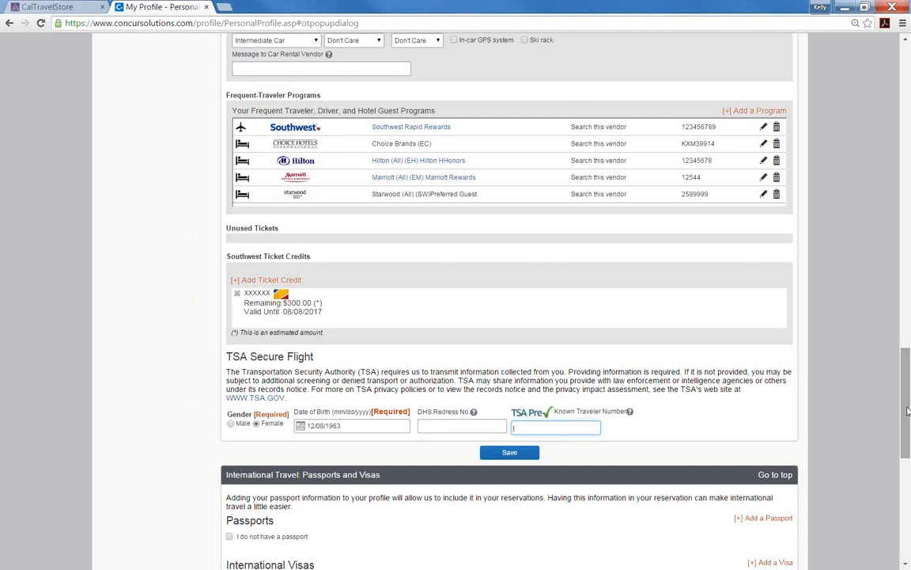
pyautogui.scroll(-3)
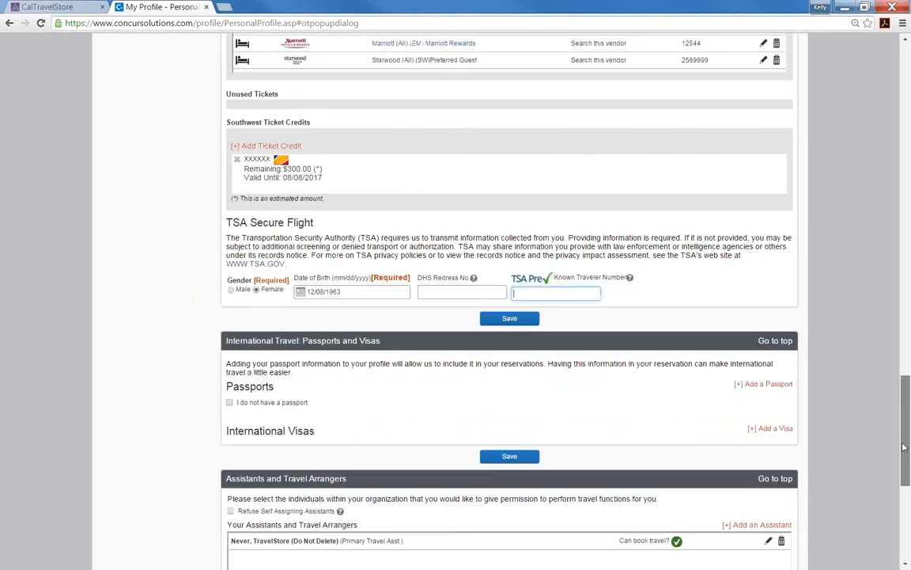
# Tick 'I do not have a passport' under International Travel: Passports and Visas
pyautogui.scroll(-3)
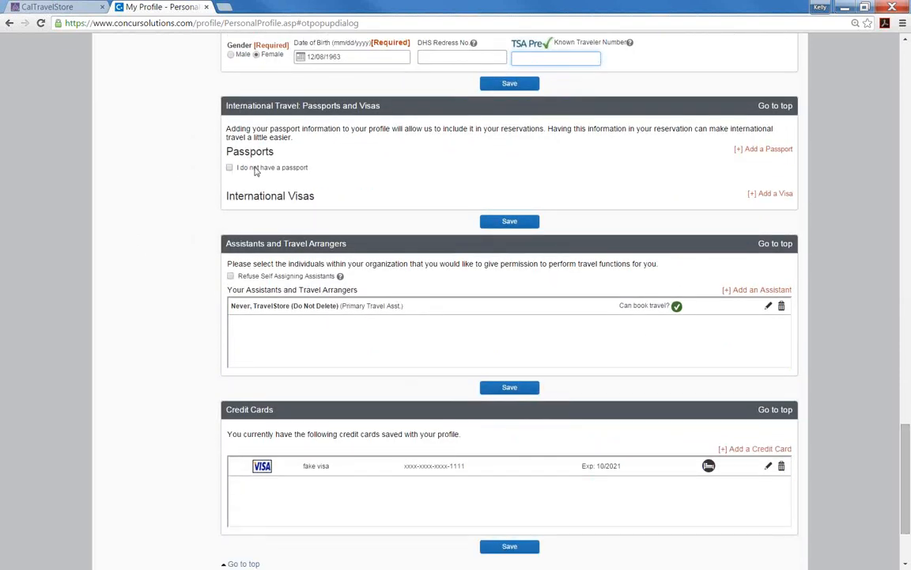
pyautogui.click(231, 168)
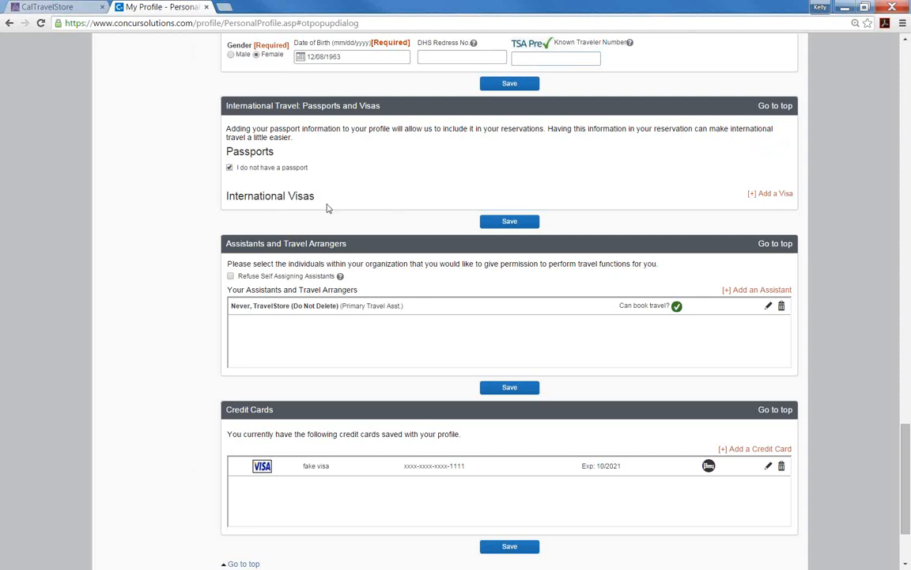
pyautogui.moveTo(294, 229)
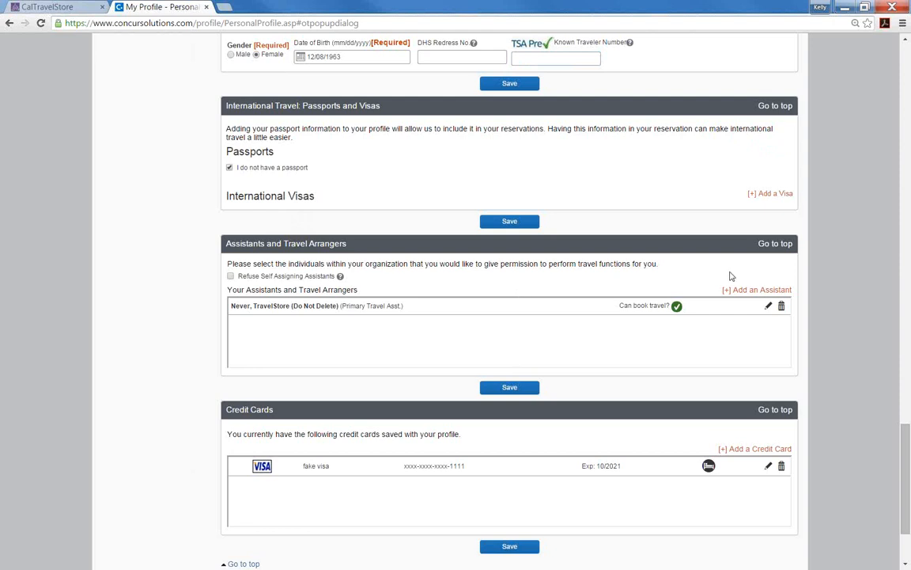
pyautogui.click(756, 288)
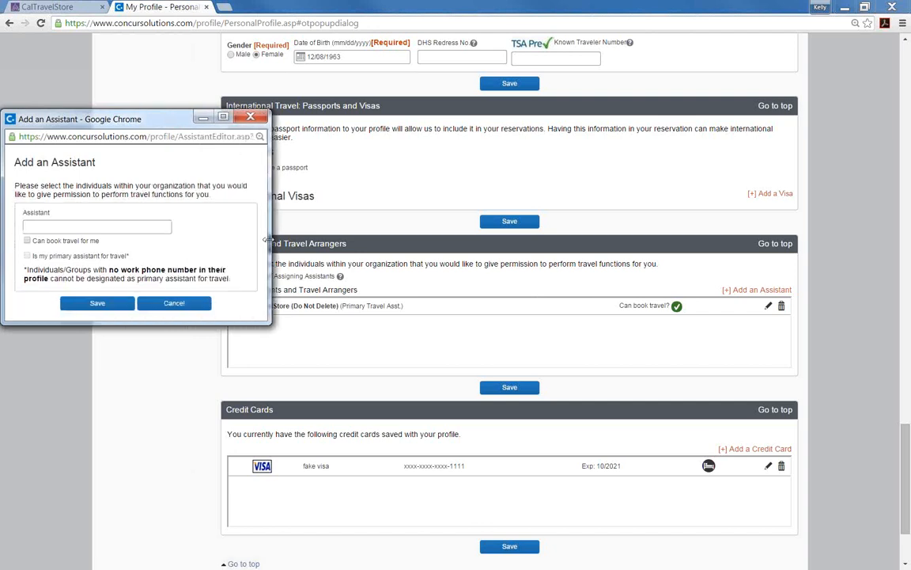
pyautogui.moveTo(269, 240)
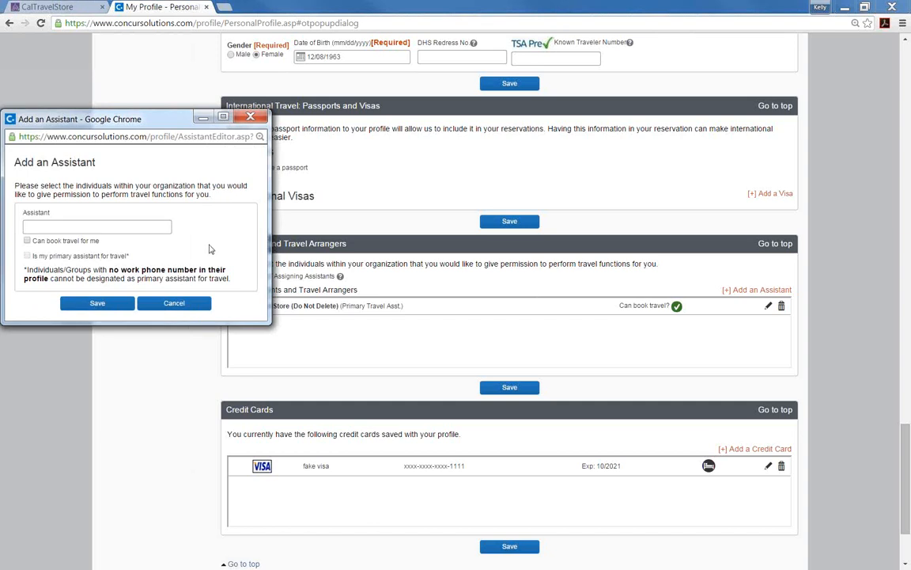
pyautogui.write('ne')
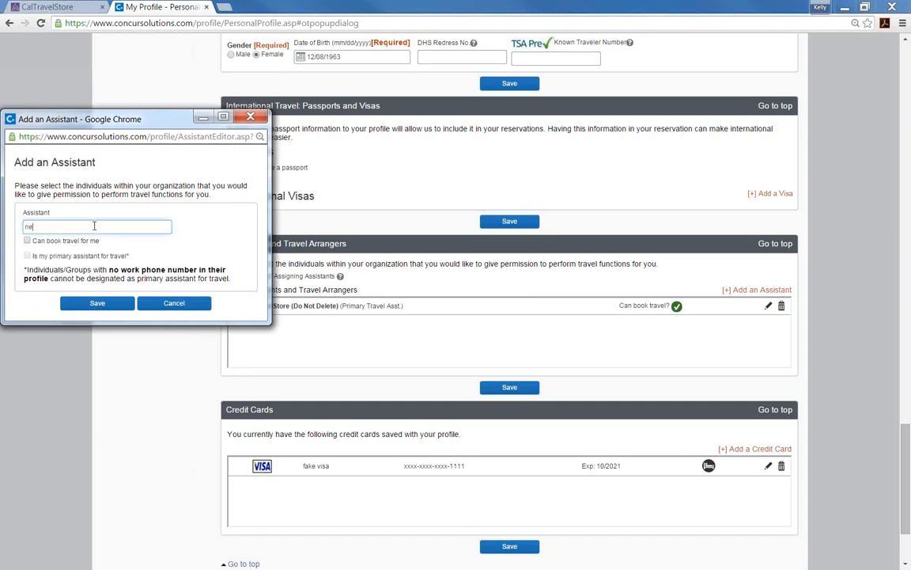
pyautogui.write('ne')
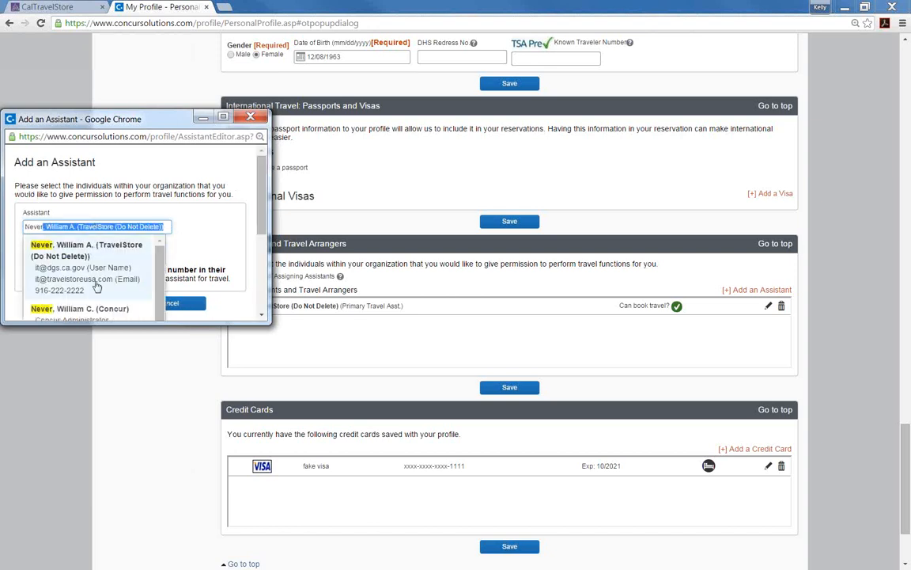
pyautogui.click(79, 308)
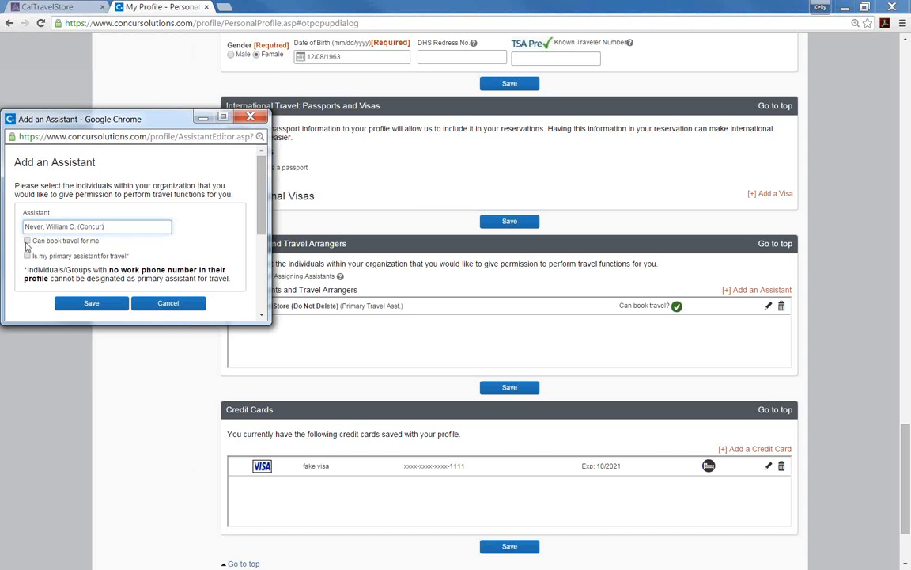
# Mark the assistant as able to book travel and primary for travel, then save
pyautogui.click(26, 241)
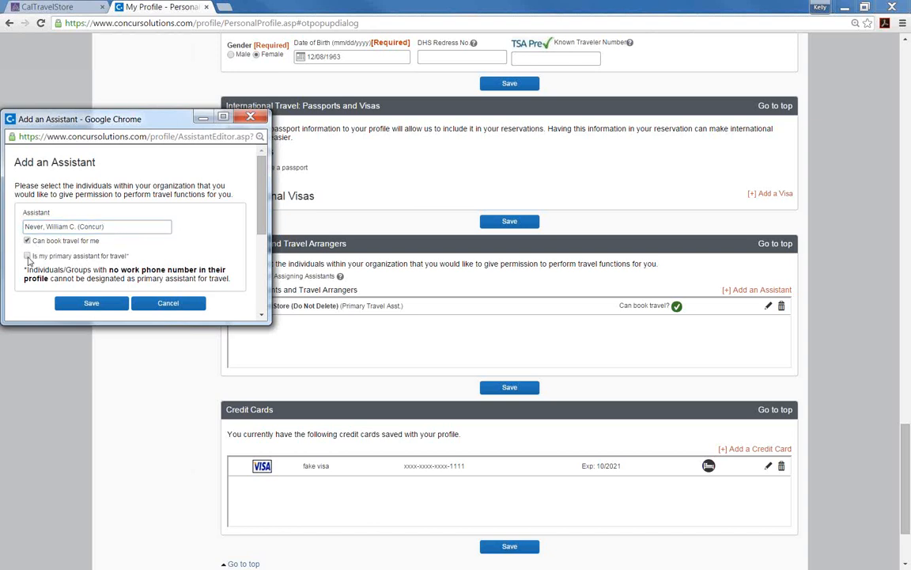
pyautogui.click(27, 257)
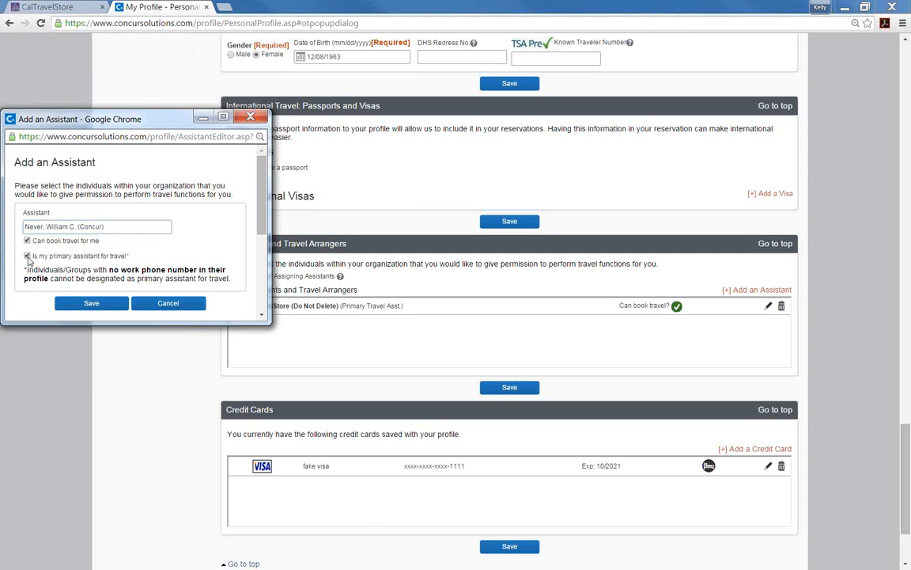
pyautogui.click(27, 256)
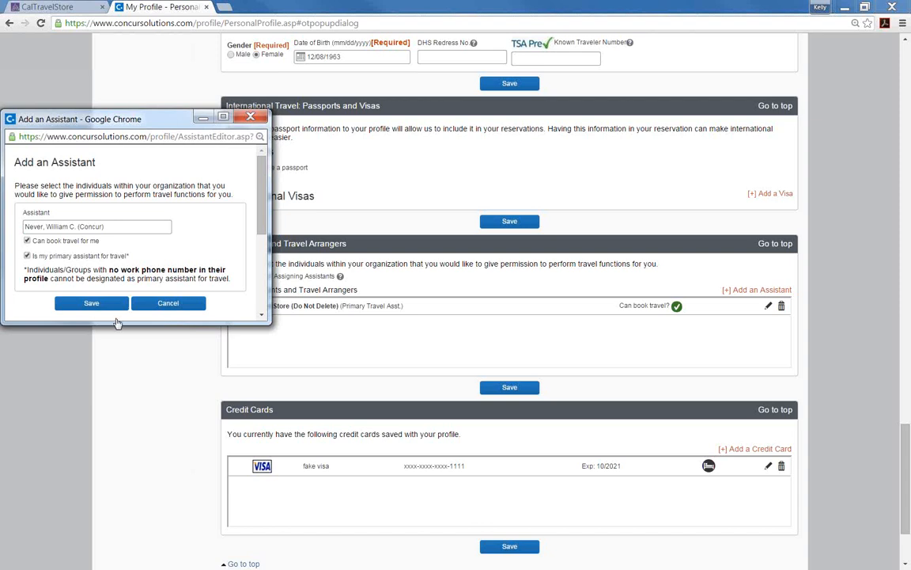
pyautogui.click(91, 303)
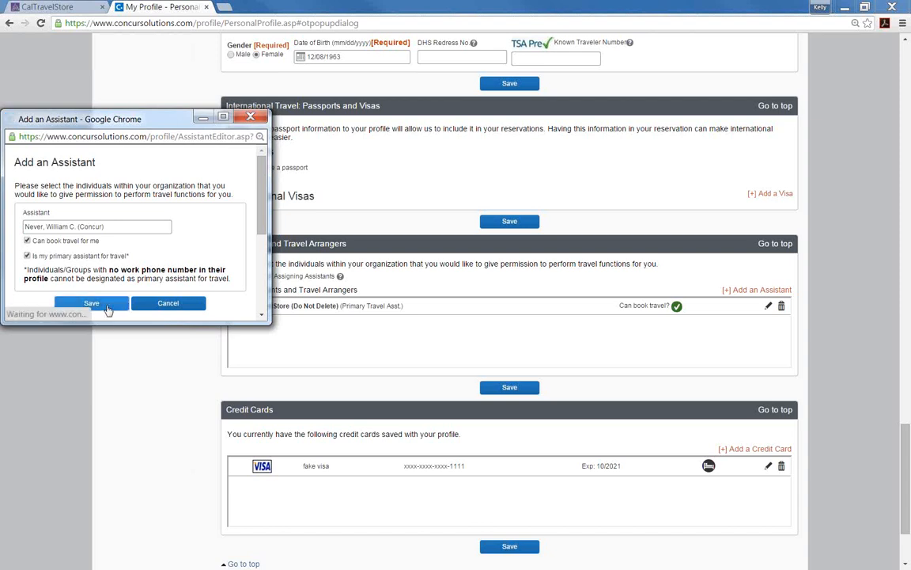
pyautogui.click(92, 304)
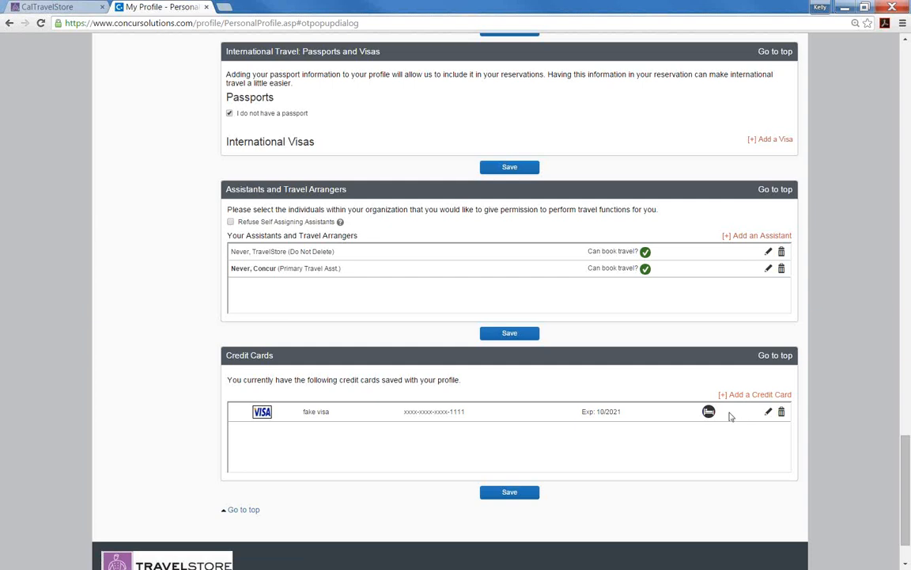
pyautogui.moveTo(750, 402)
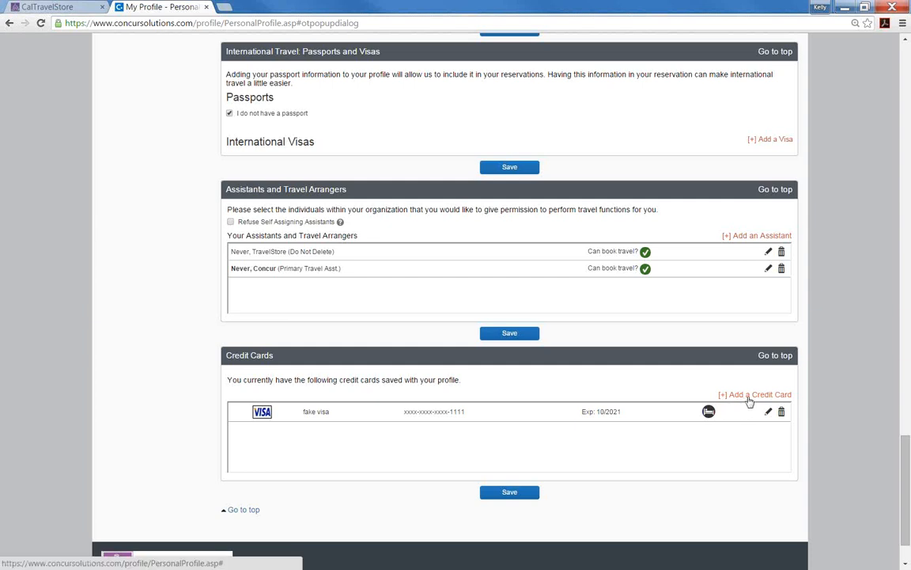
pyautogui.click(753, 394)
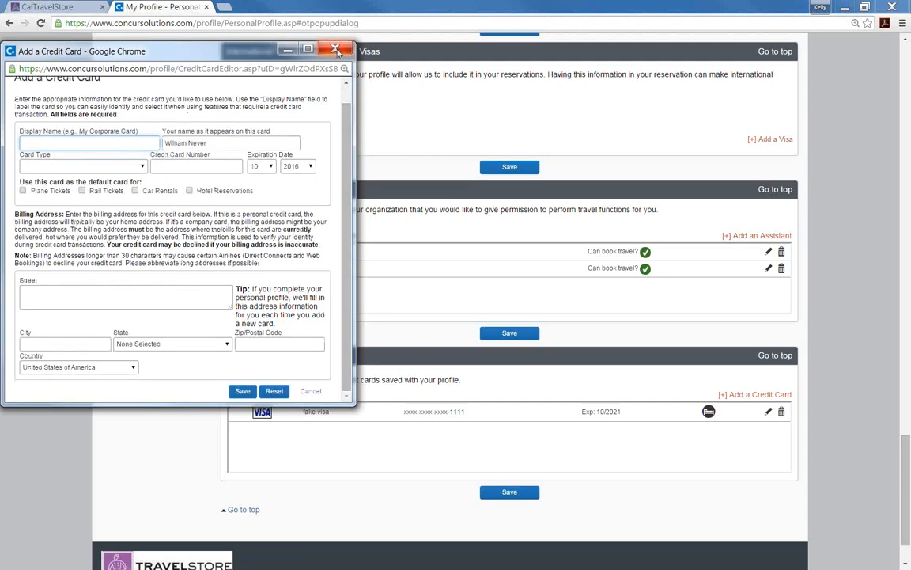
pyautogui.click(335, 51)
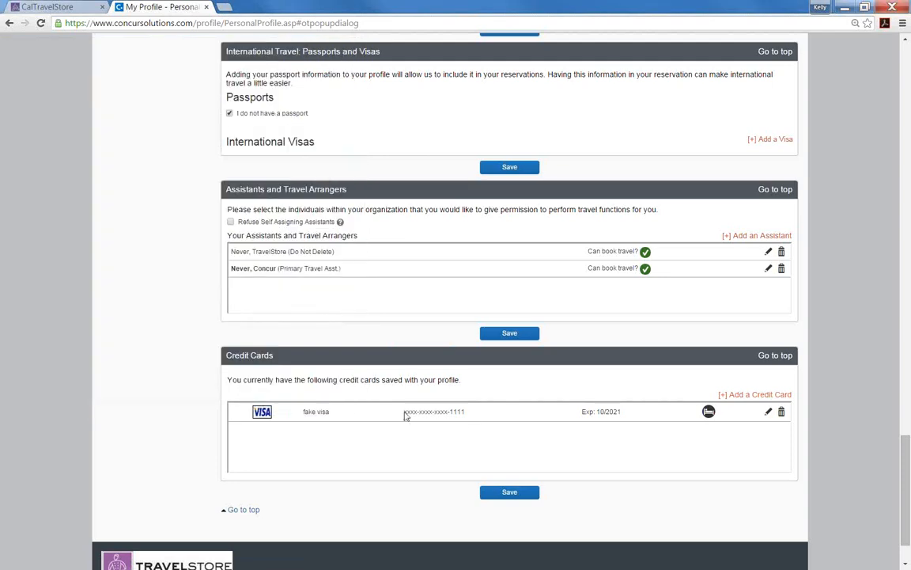
pyautogui.moveTo(487, 410)
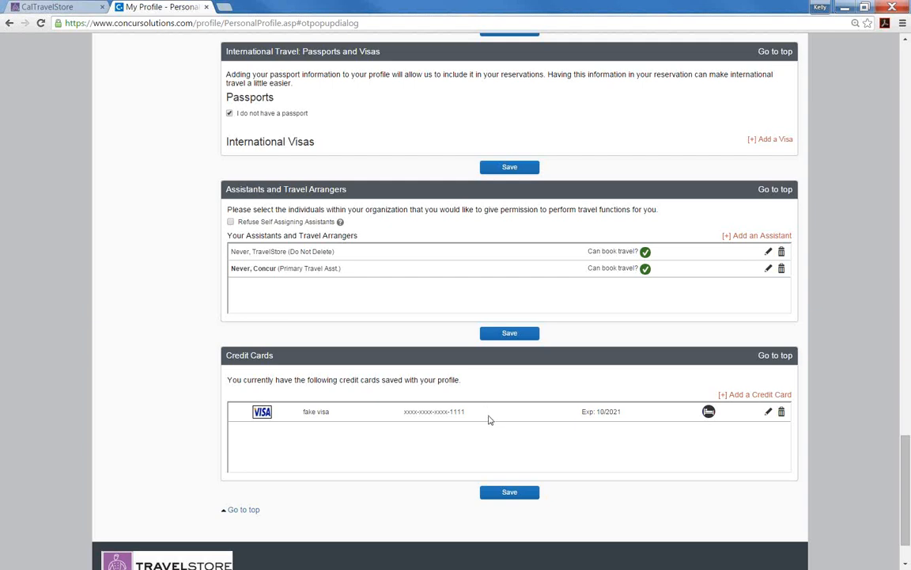
pyautogui.moveTo(493, 419)
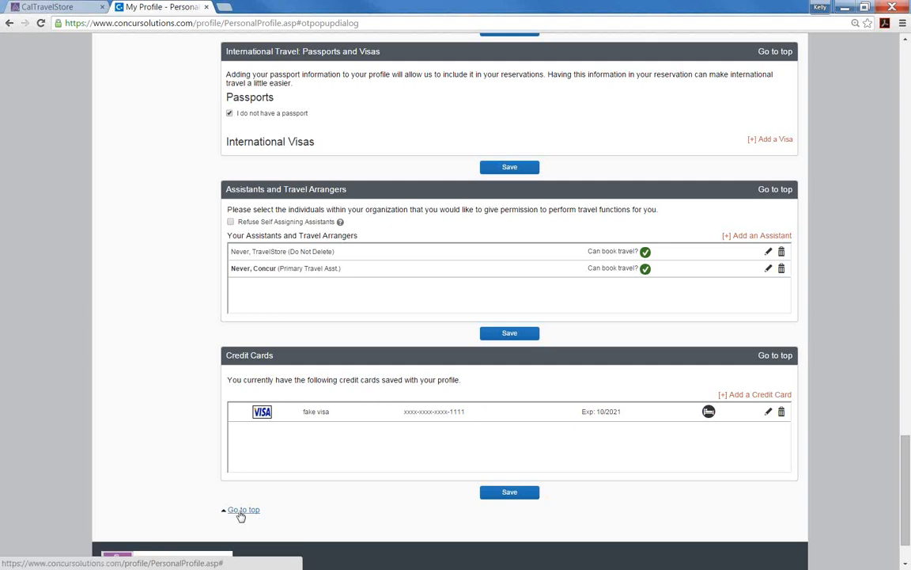
pyautogui.click(244, 509)
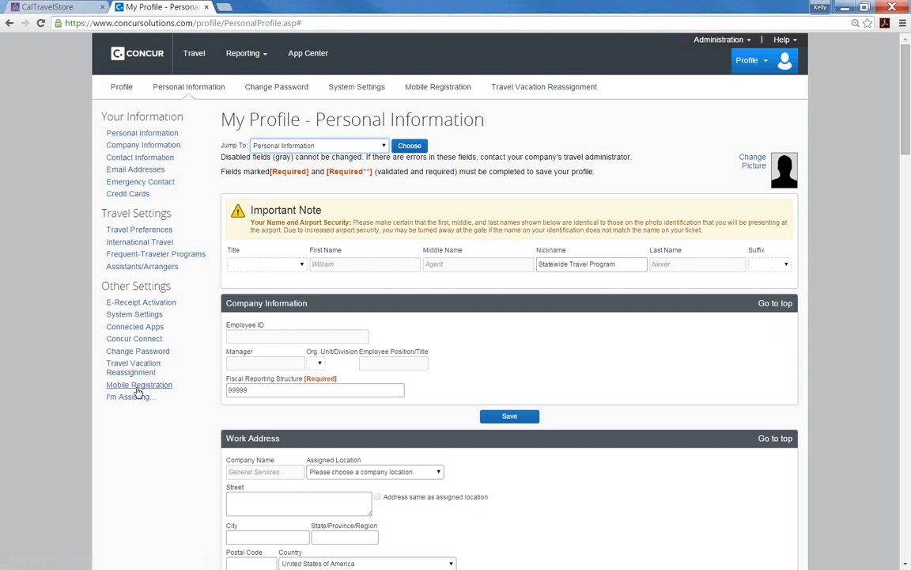
pyautogui.moveTo(140, 385)
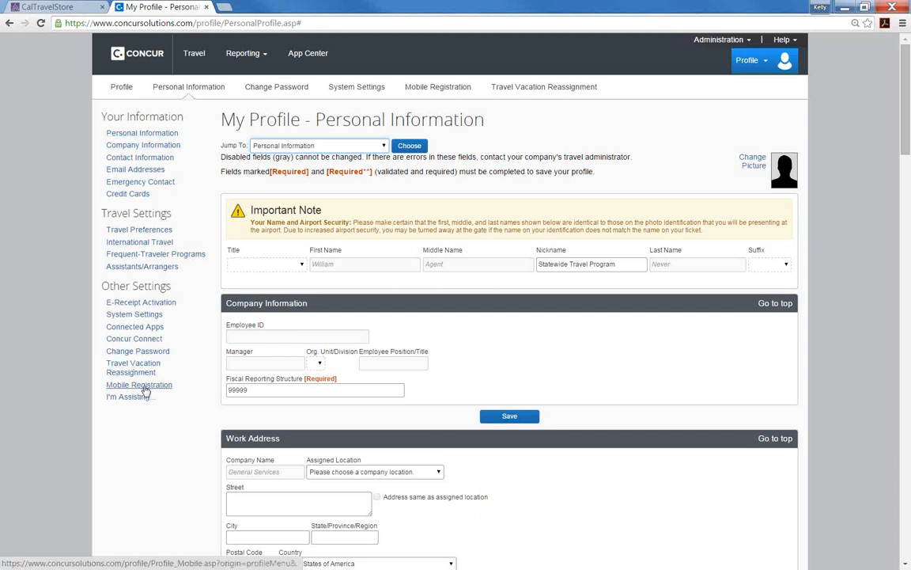